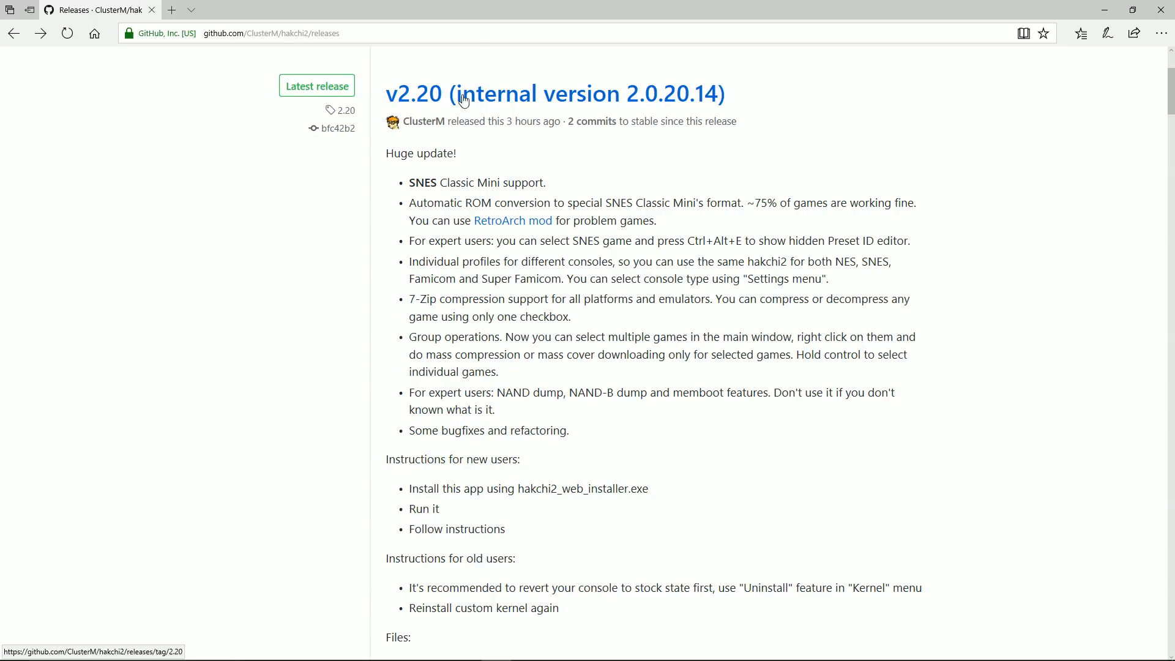
mouse_move(776, 105)
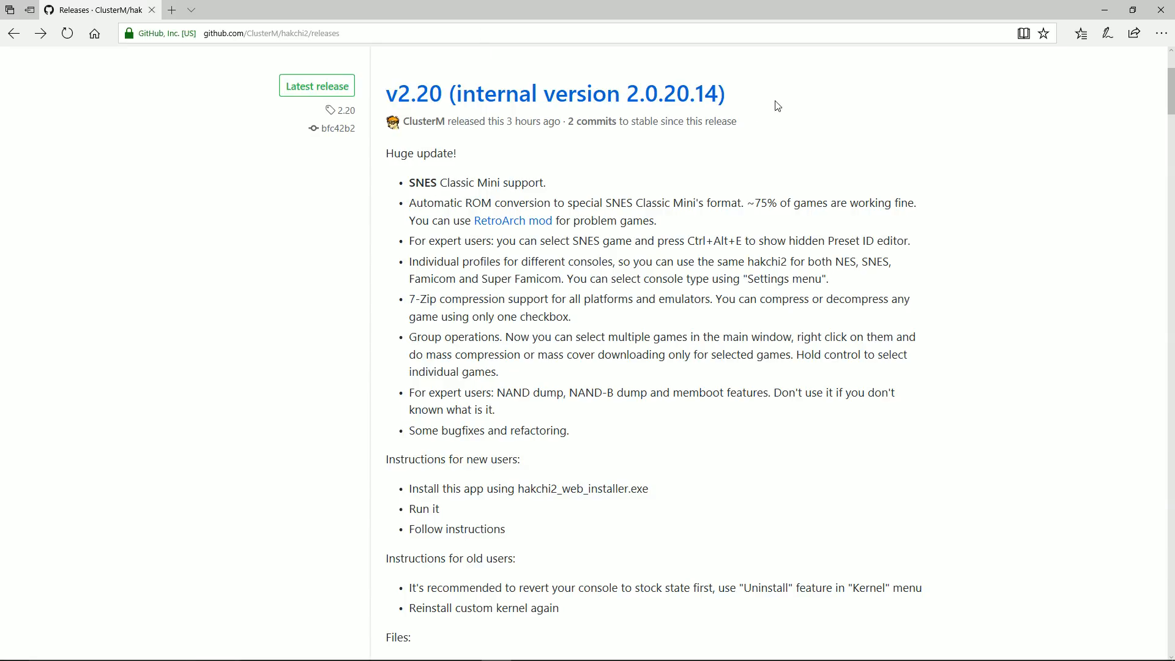
mouse_move(775, 147)
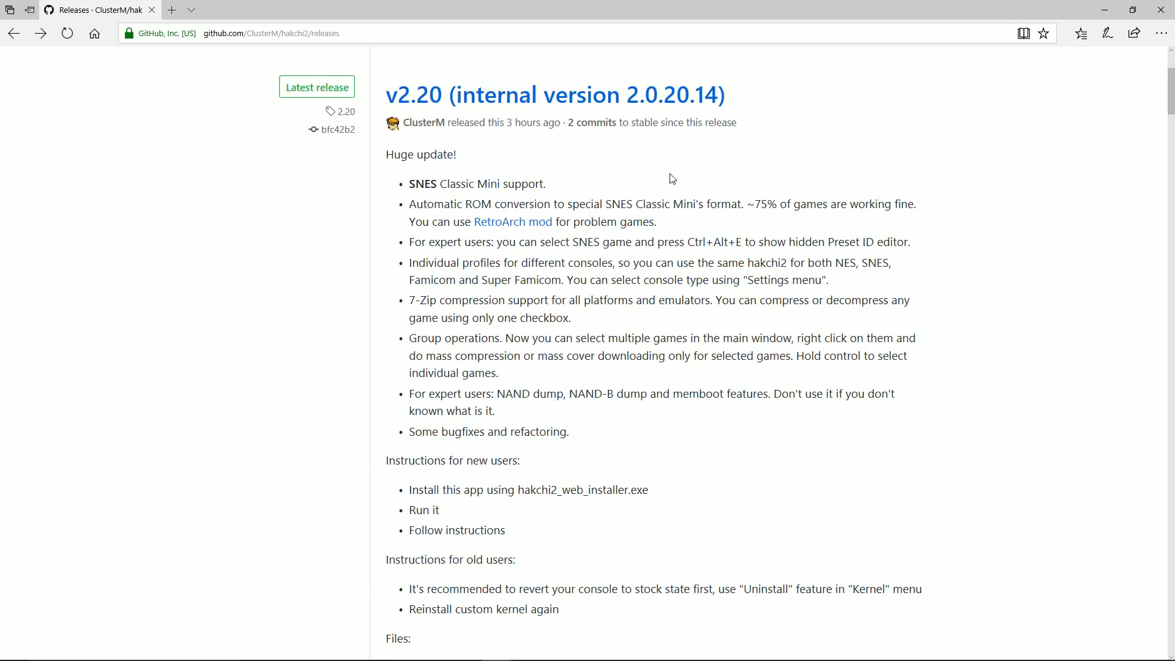
mouse_move(510, 188)
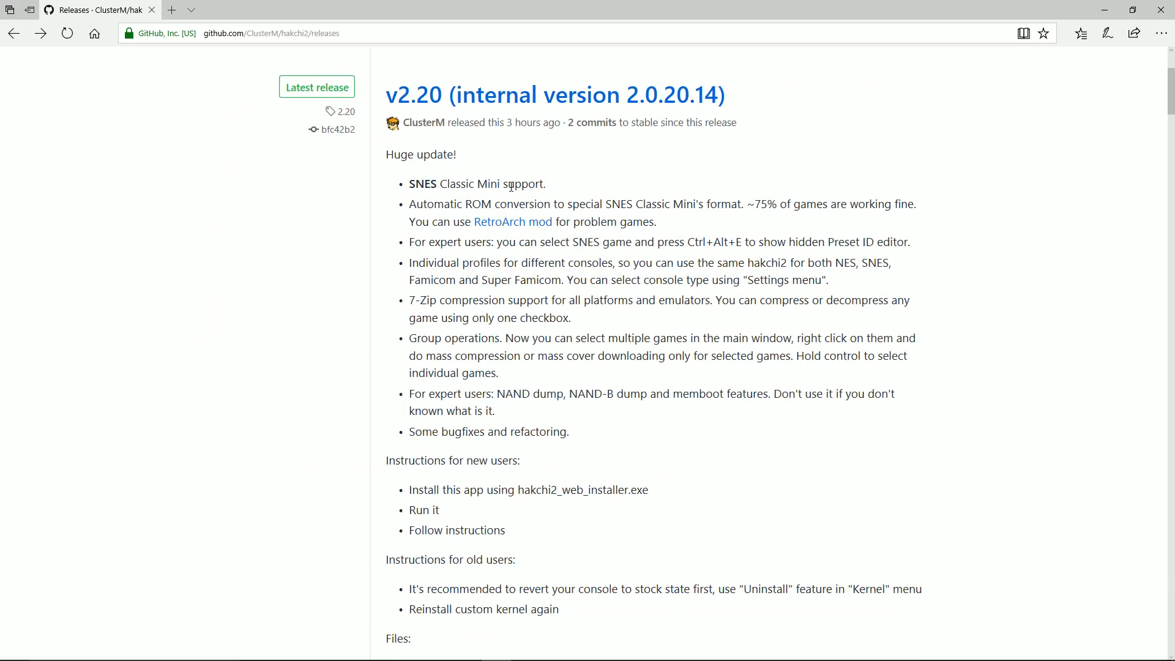
Scroll through the hakchi2 v2.20 release notes in Edge.
scroll(down, 3)
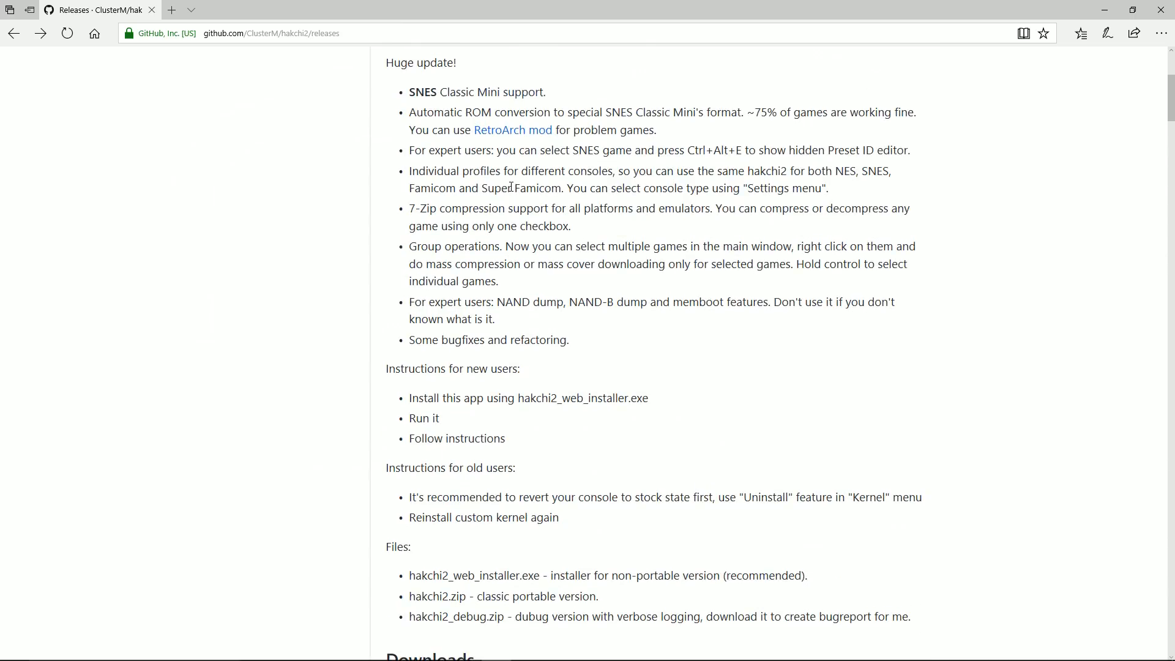
scroll(up, 3)
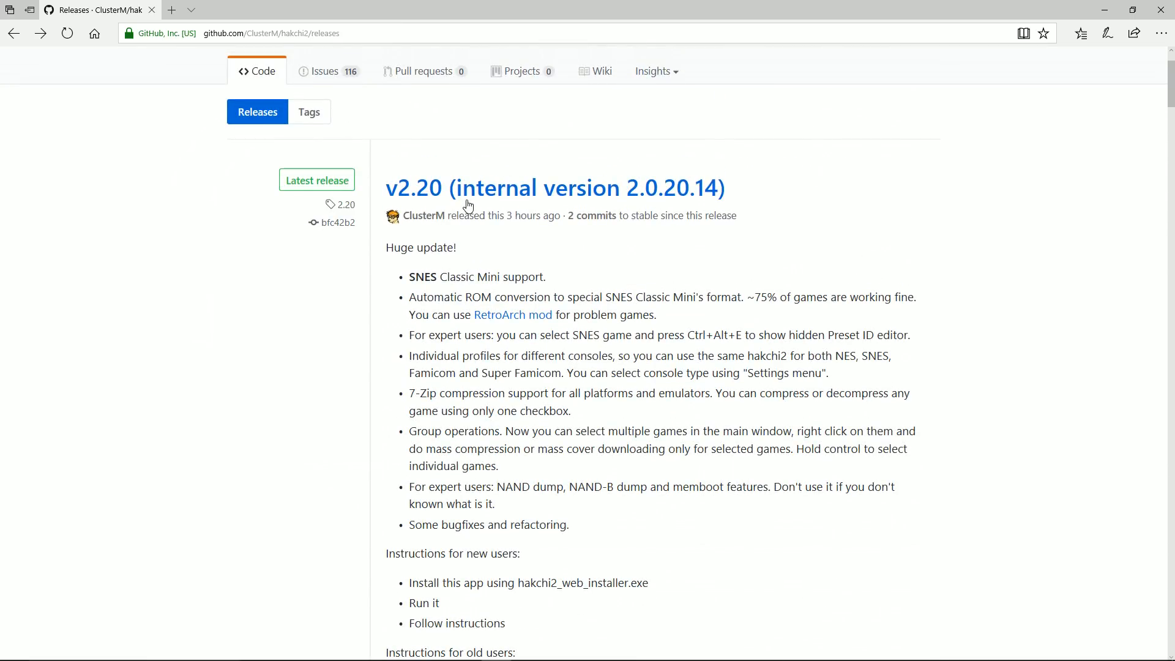
scroll(down, 3)
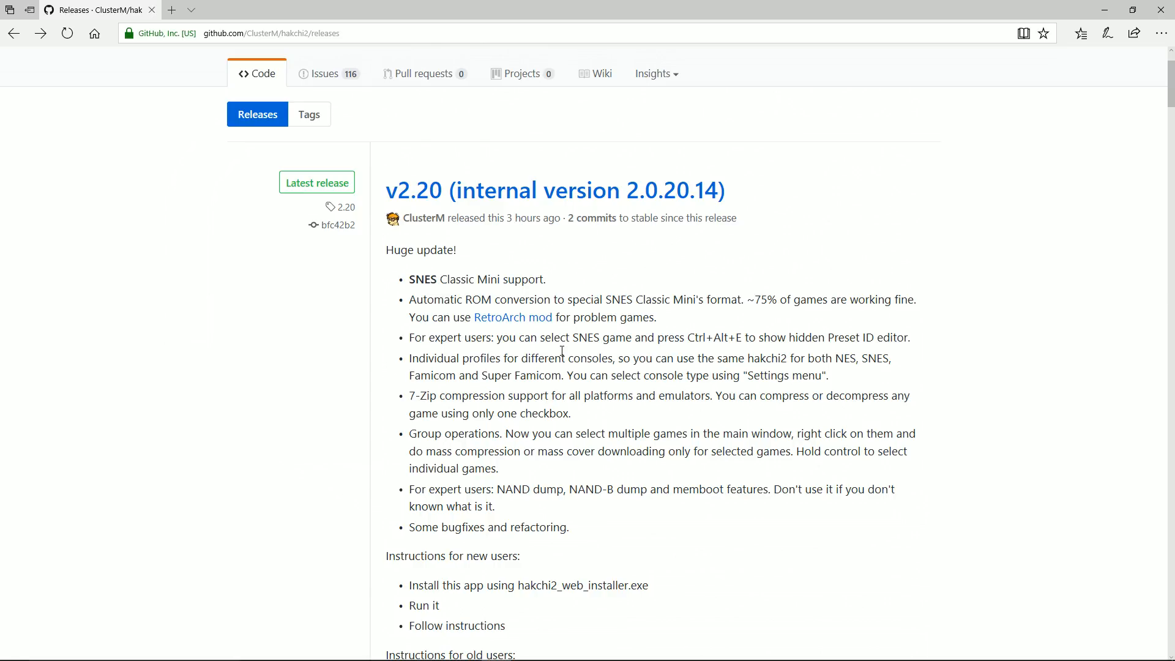
scroll(down, 3)
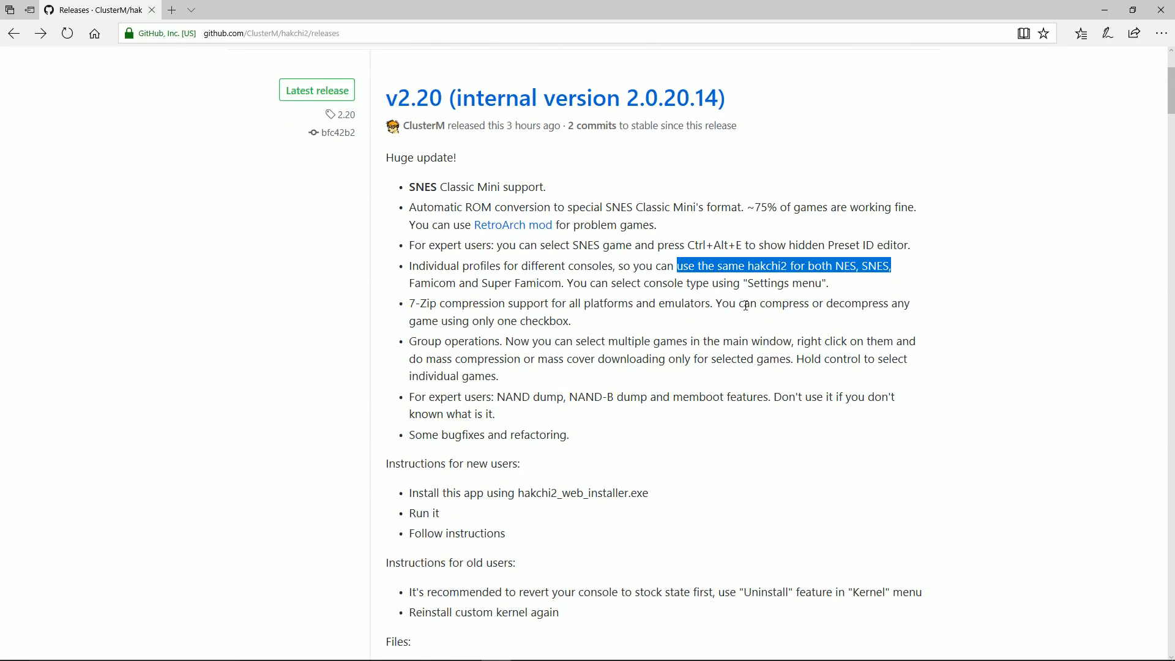
click(828, 303)
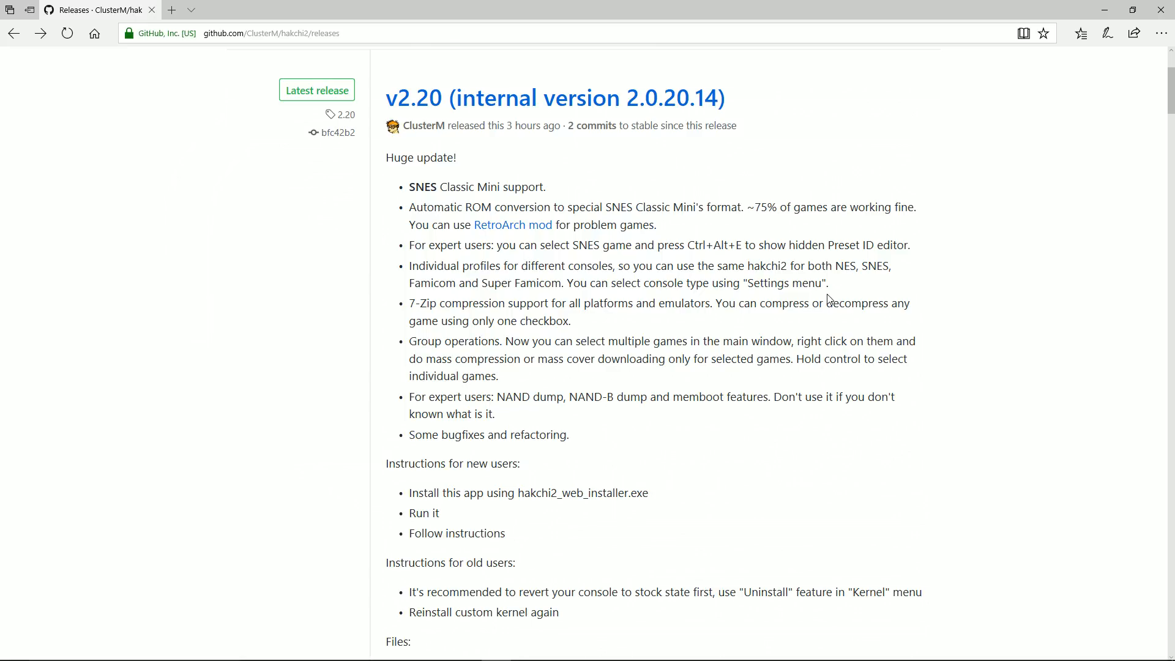
scroll(down, 3)
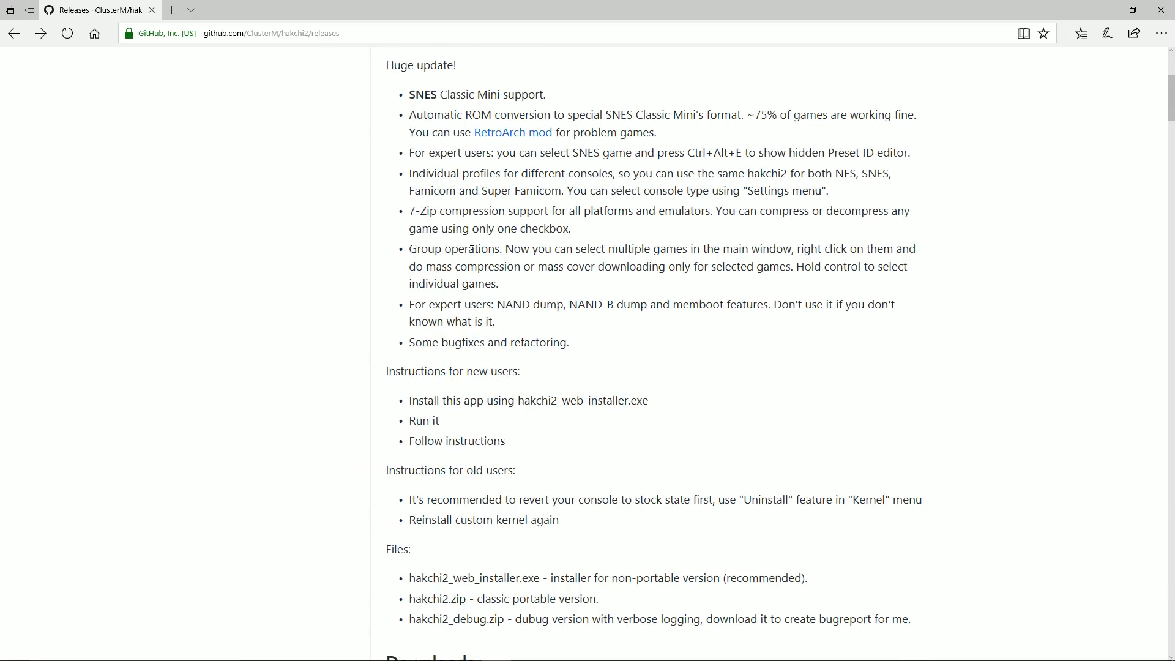
mouse_move(668, 234)
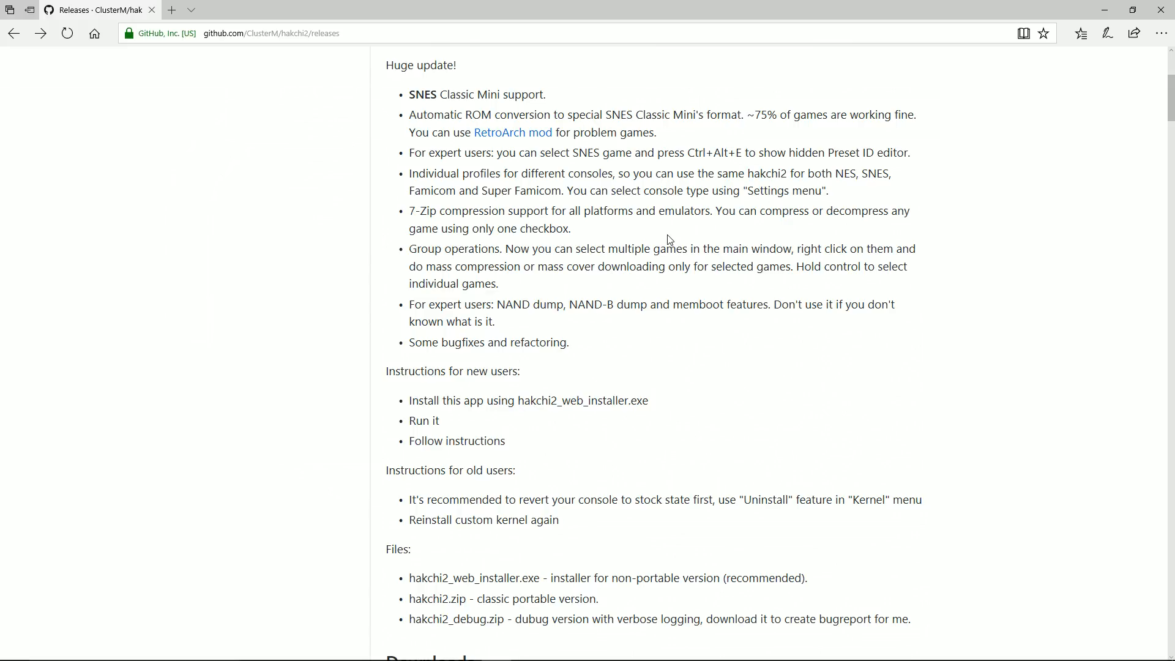
Download hakchi2.20.zip from the release Downloads and launch hakchi2 from it.
drag(443, 248, 528, 248)
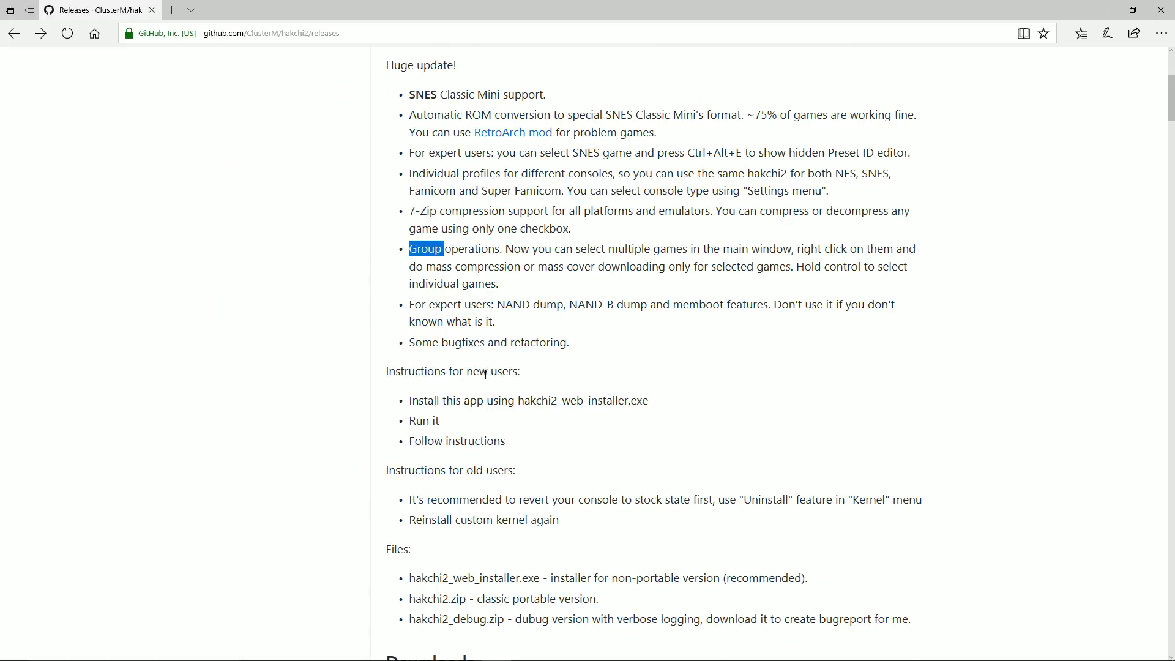
scroll(down, 3)
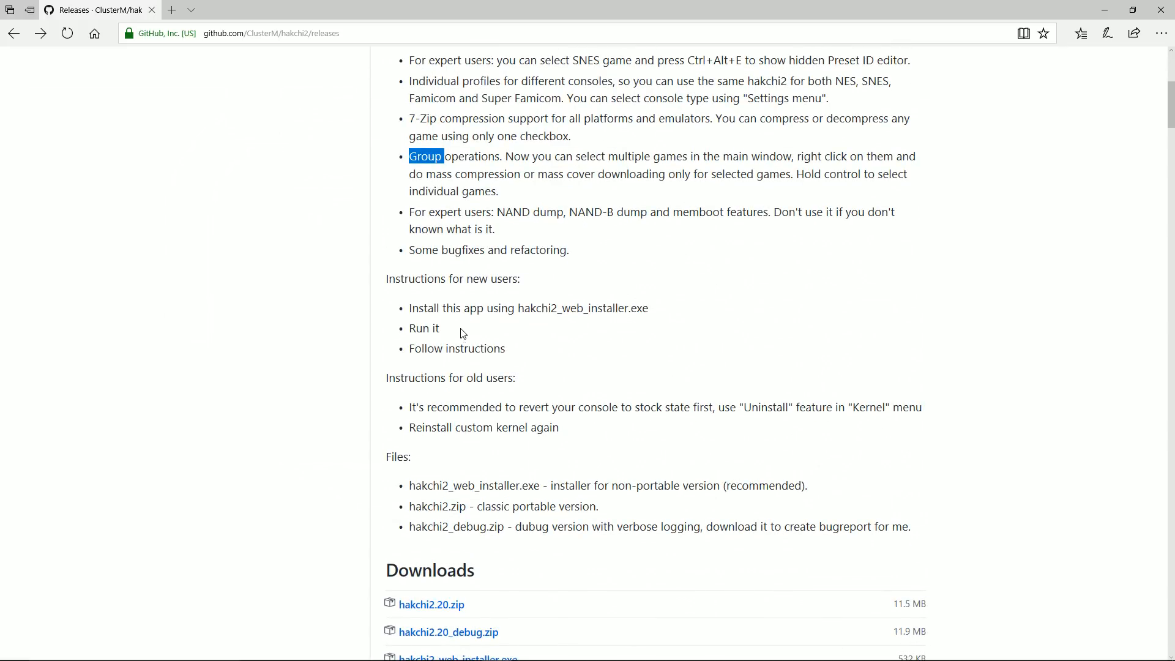
scroll(down, 3)
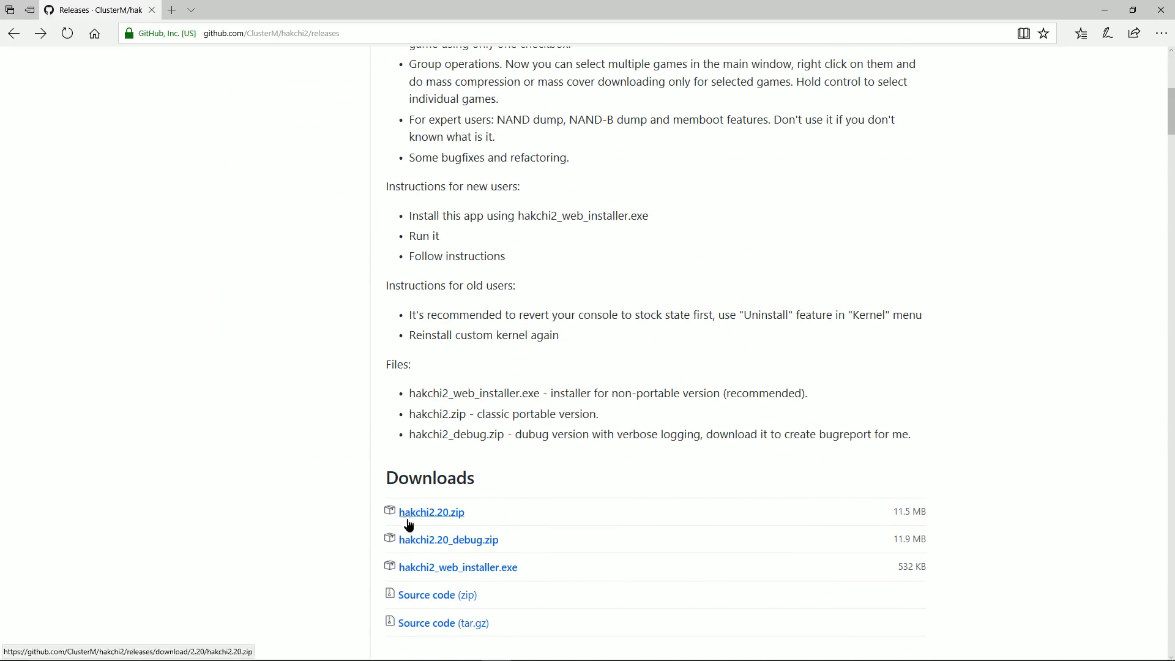
click(431, 513)
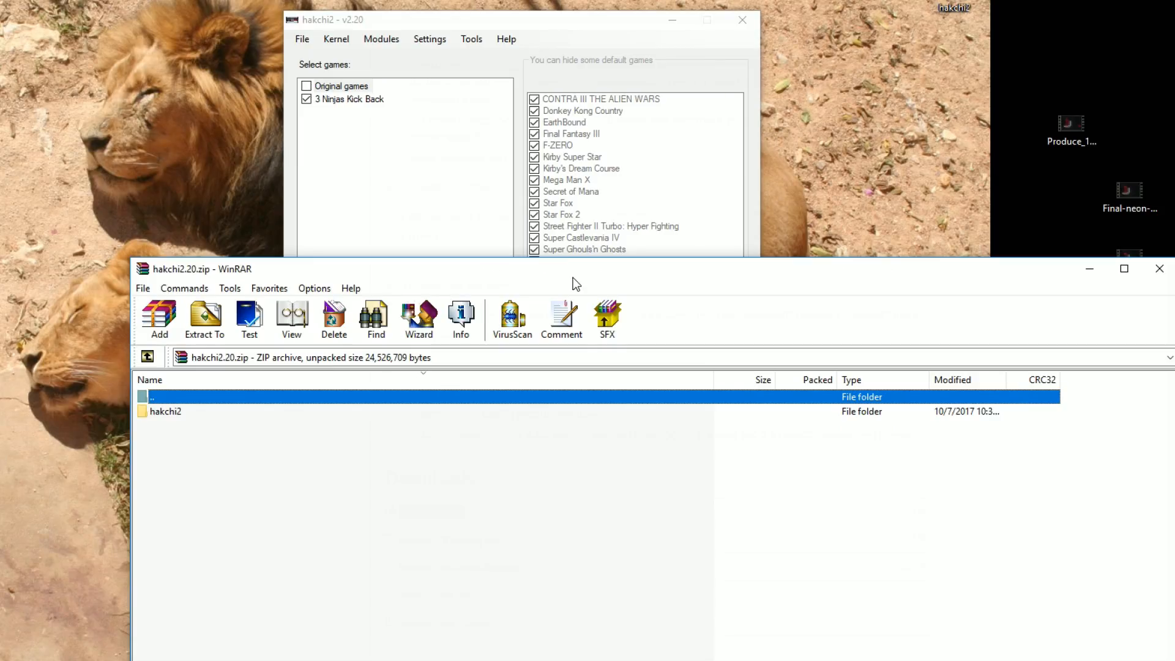
click(165, 411)
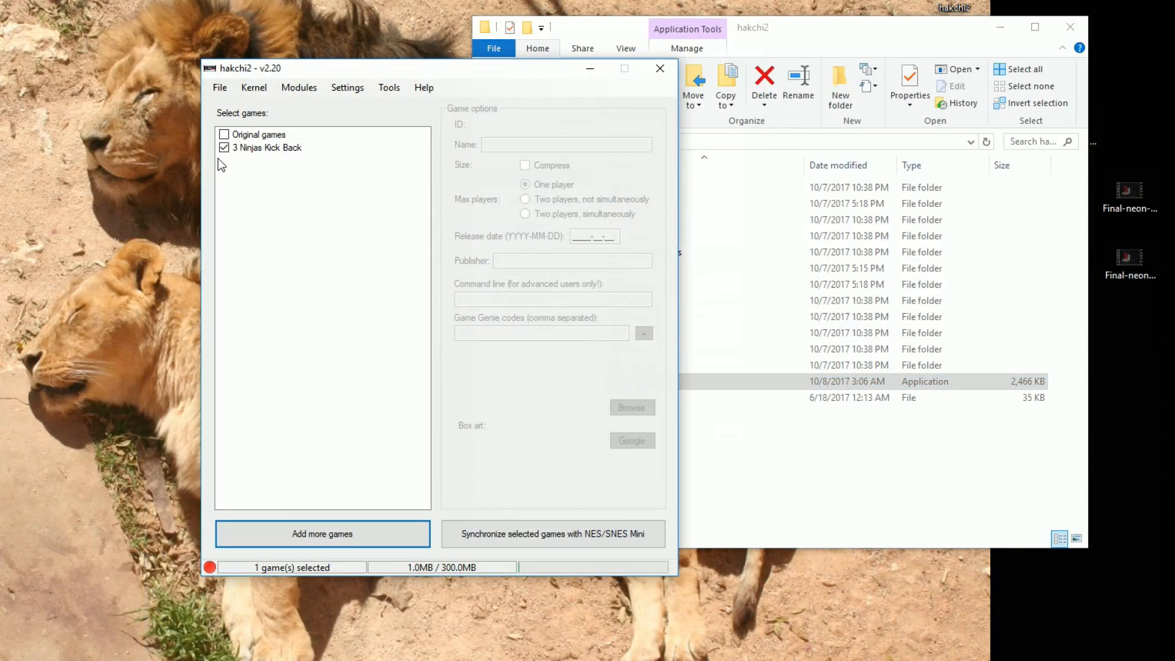
Untick 3 Ninjas Kick Back, start Kernel > Dump kernel, then cancel the console wait.
click(224, 147)
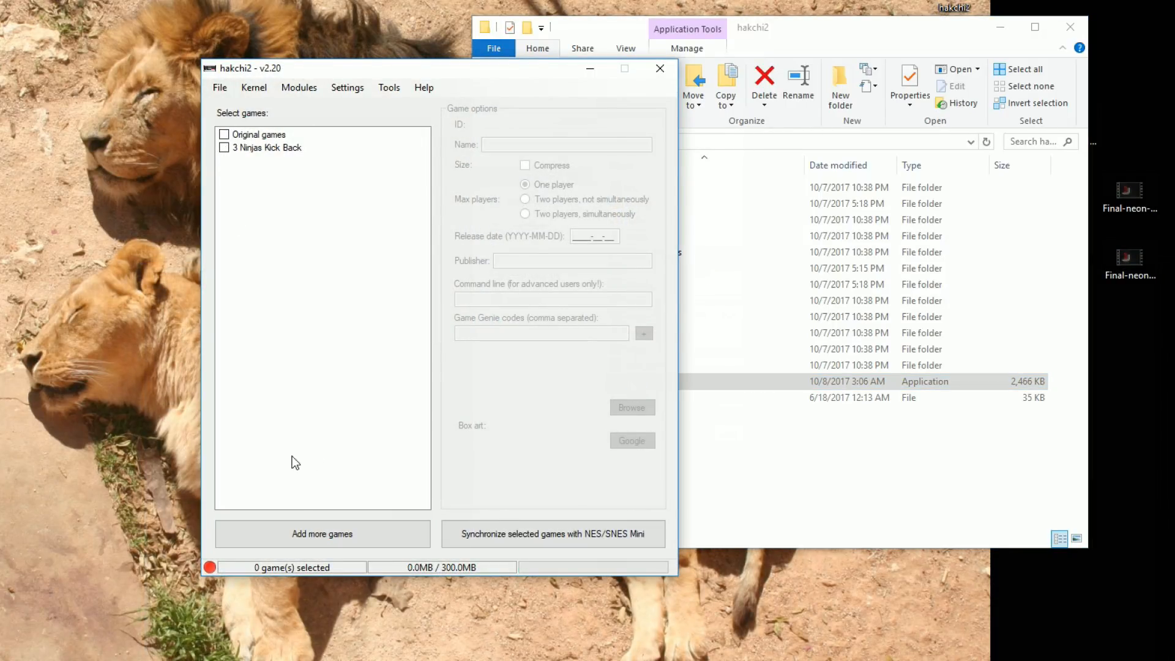
click(254, 88)
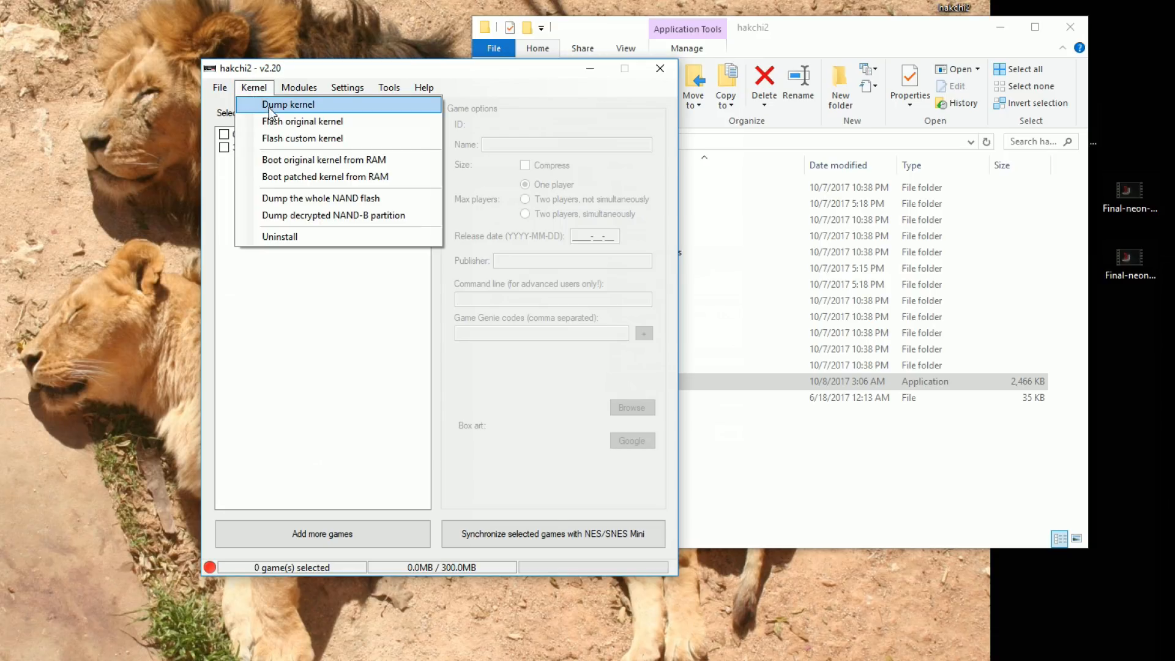
click(286, 104)
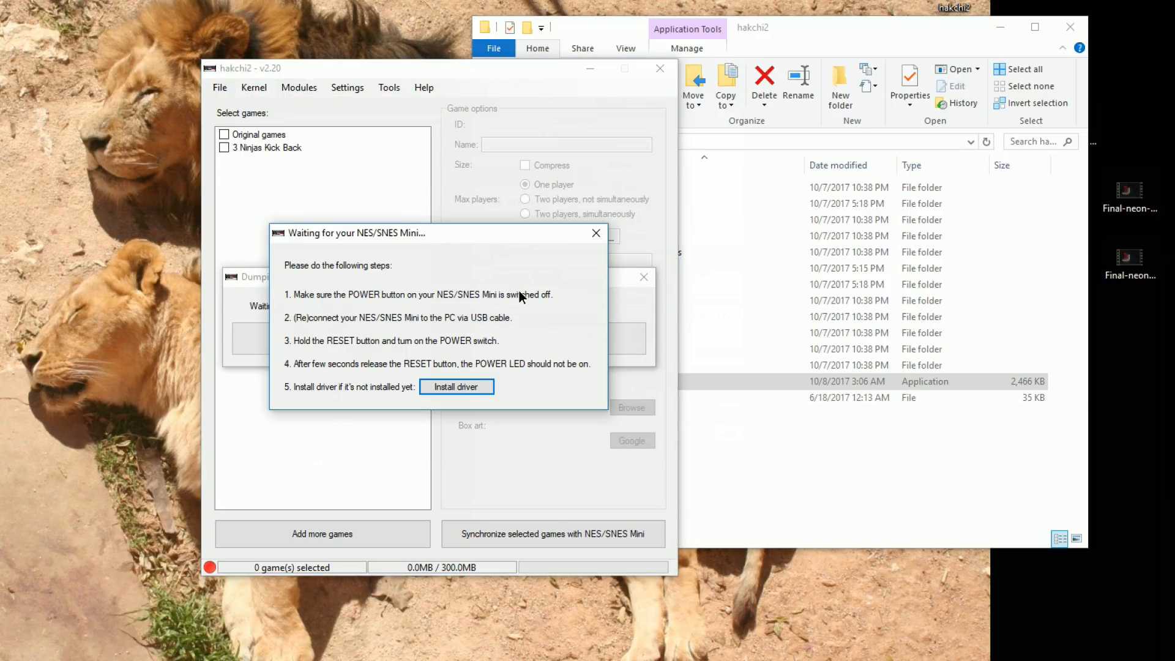
mouse_move(584, 228)
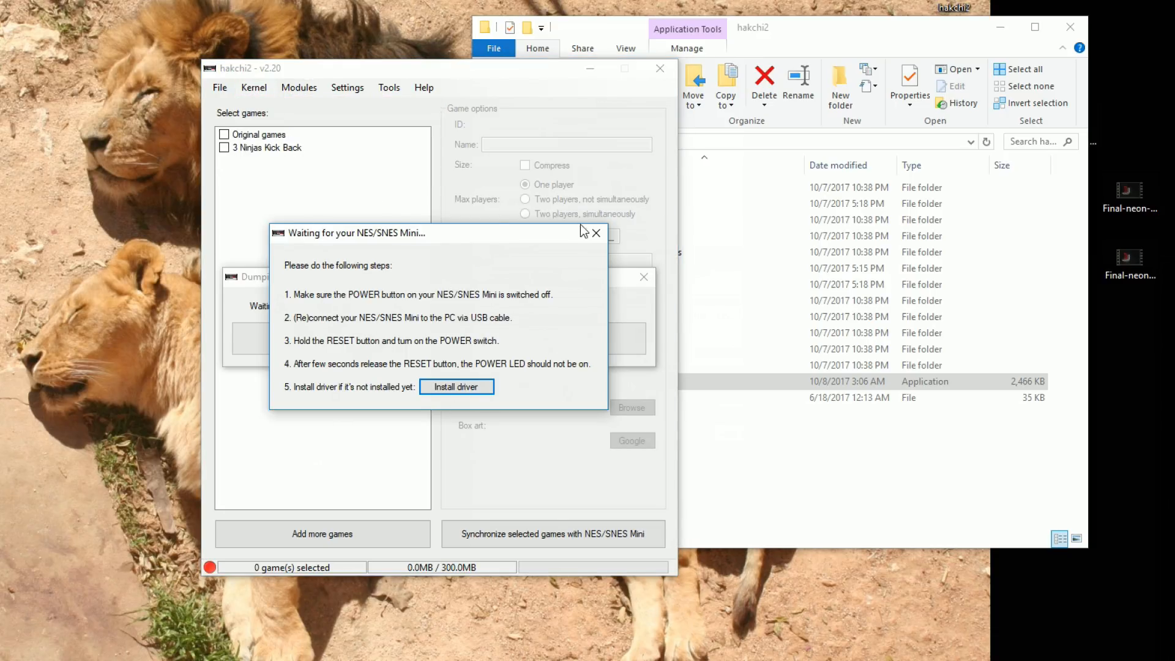
click(596, 233)
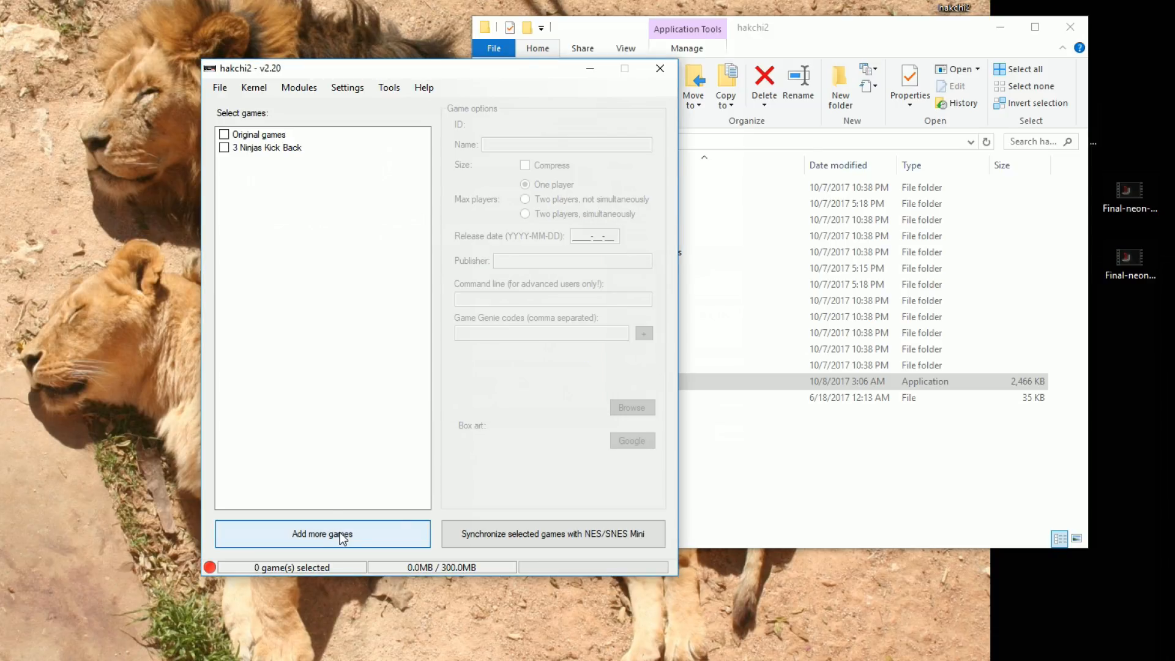
mouse_move(330, 562)
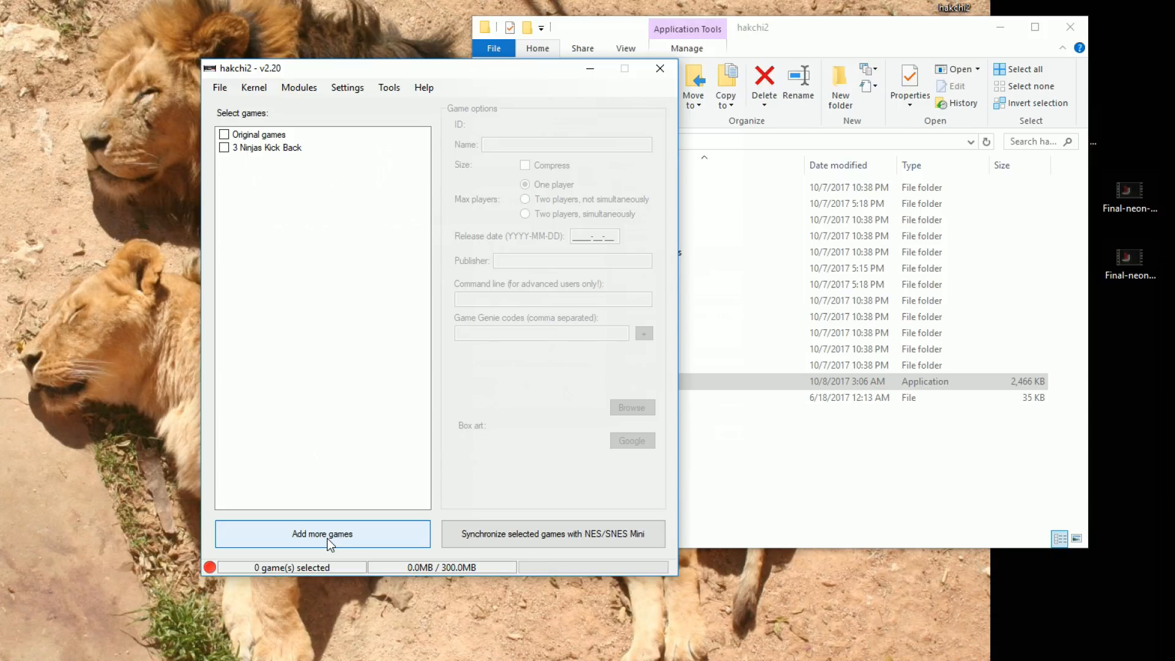
Add the SNES ROM zips from roms\snes, bringing the list to 166 games.
click(322, 534)
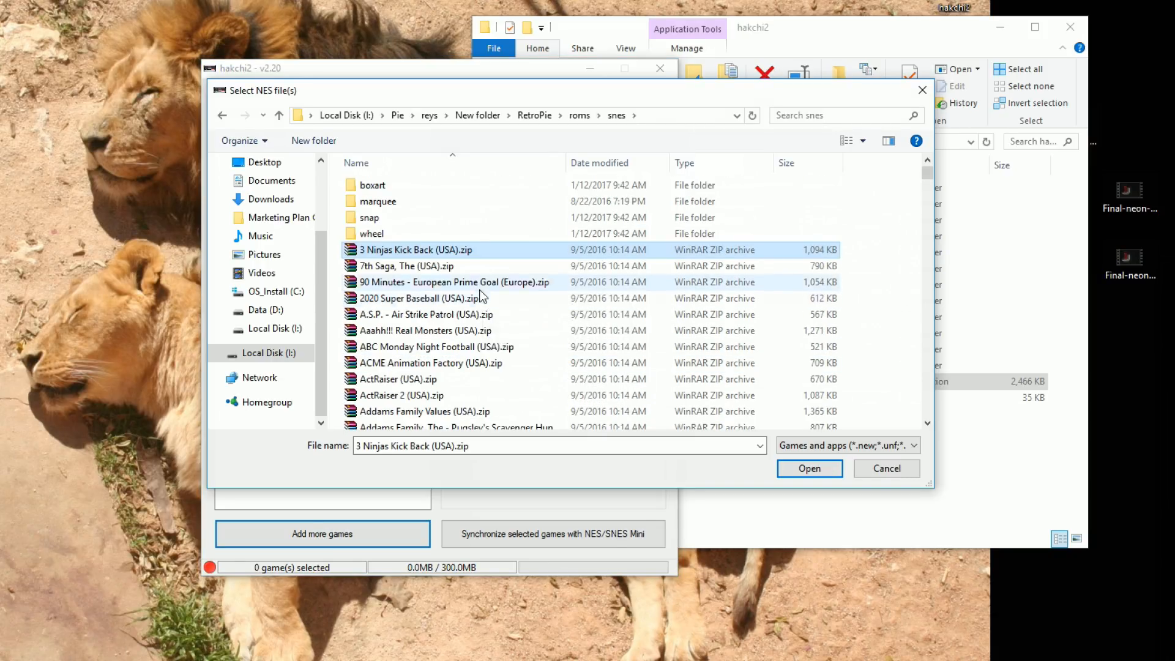
scroll(down, 3)
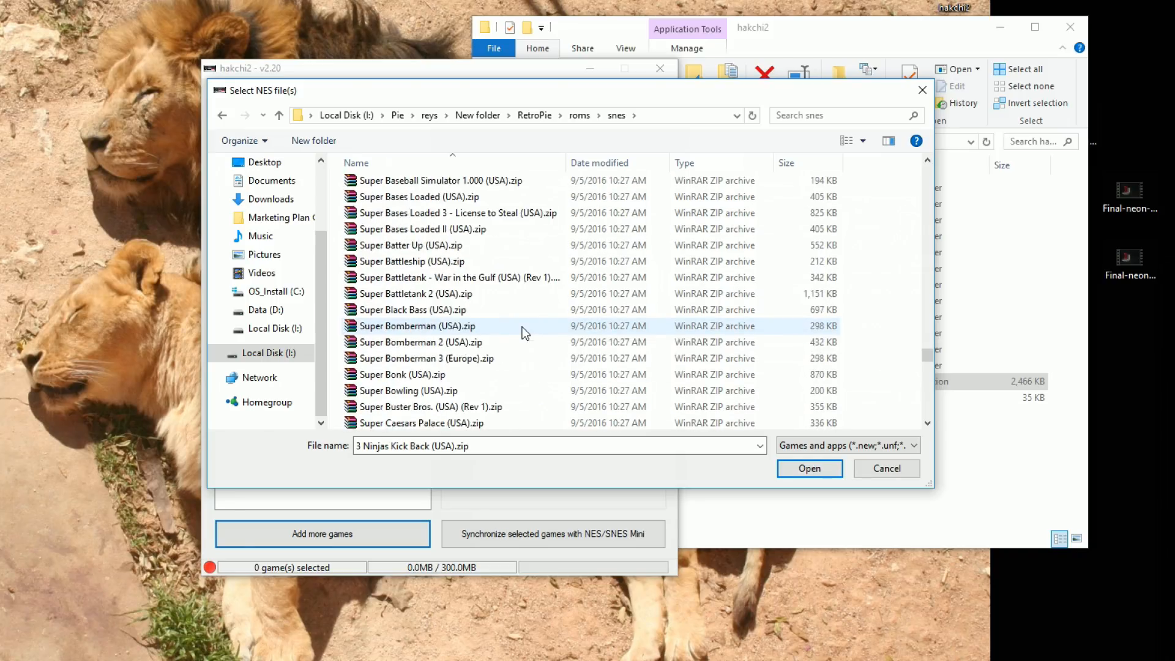
scroll(down, 3)
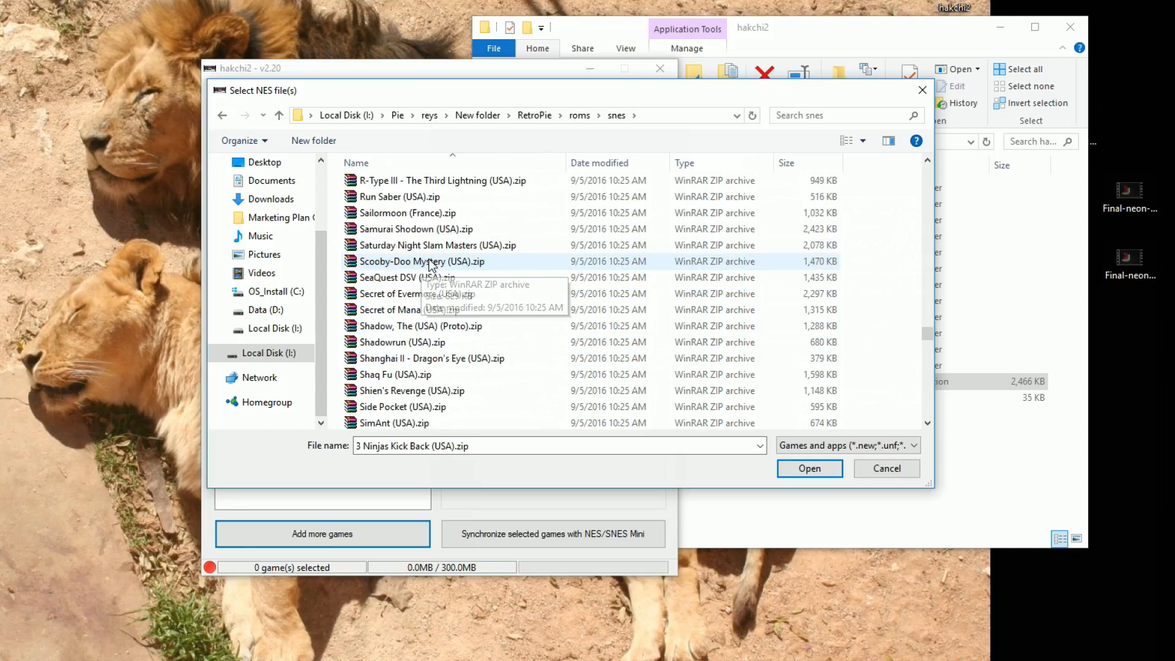
scroll(down, 3)
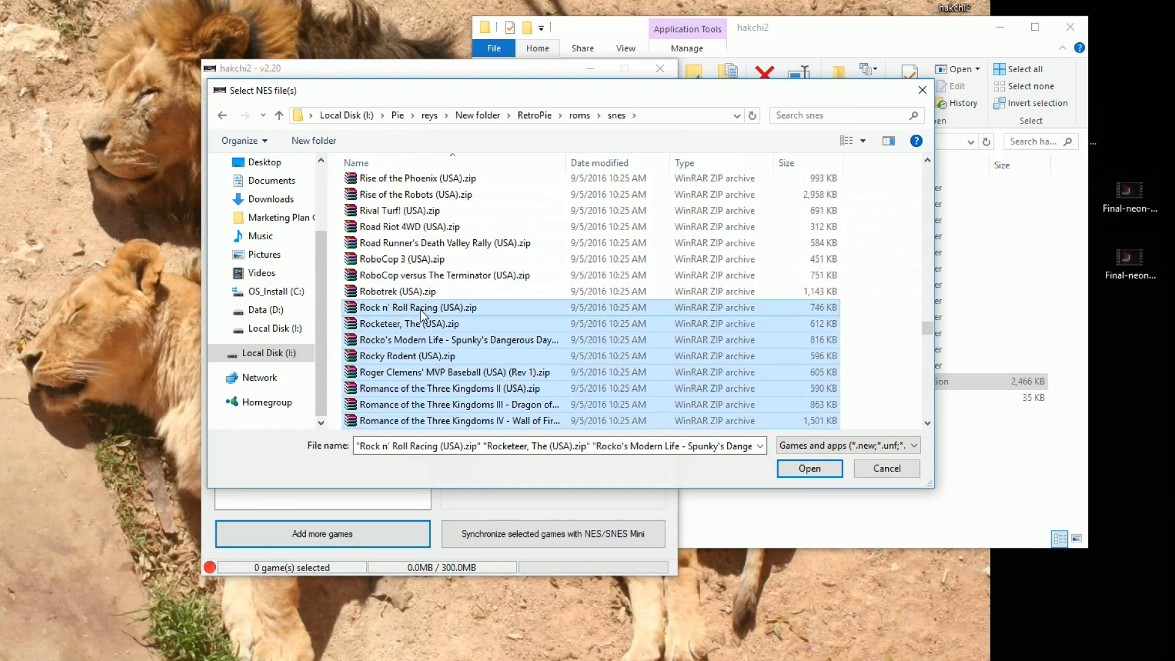
click(810, 469)
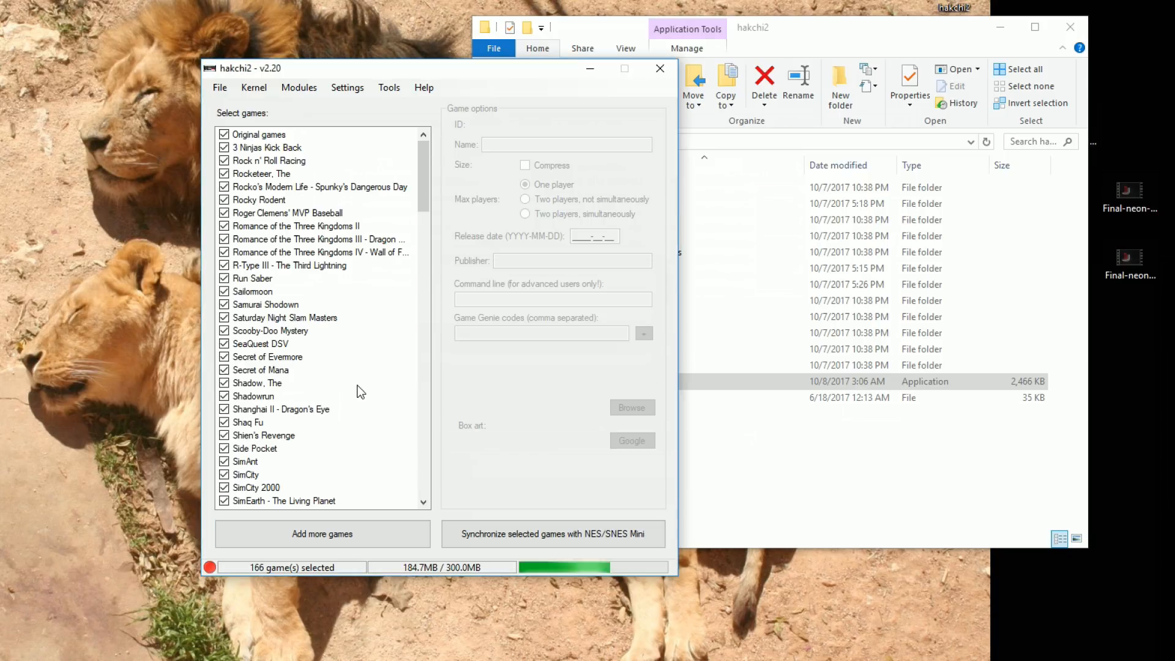
mouse_move(444, 578)
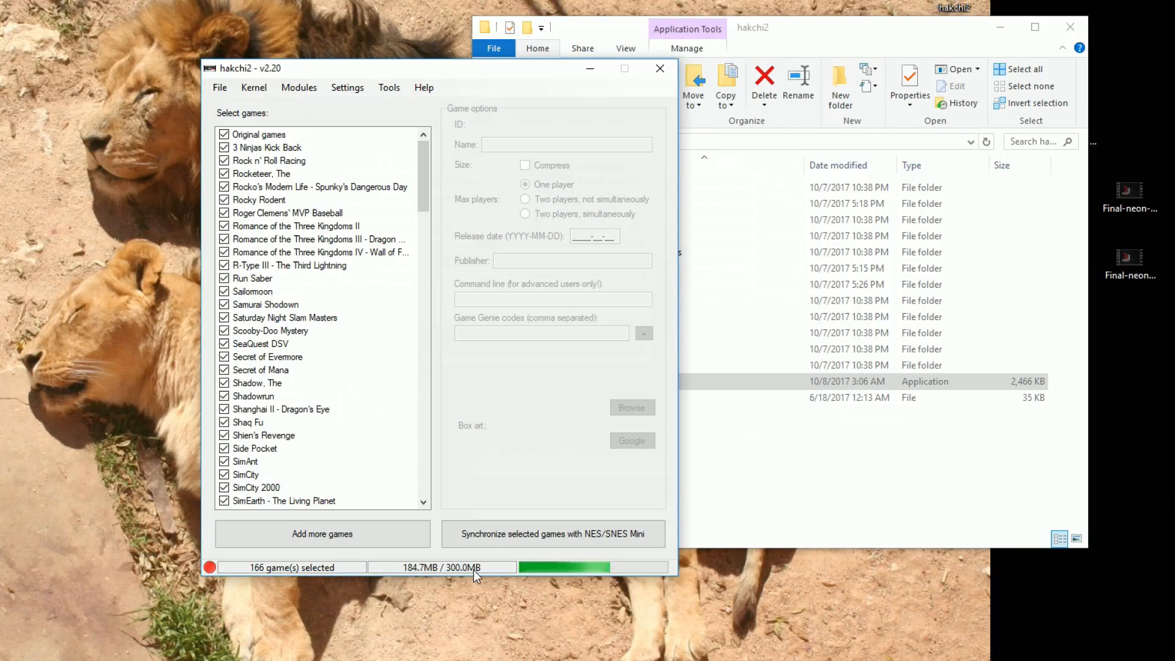
Browse details of Rocky Rodent, Rock n' Roll Racing, R-Type III, Shanghai II, Rocketeer and others.
click(259, 200)
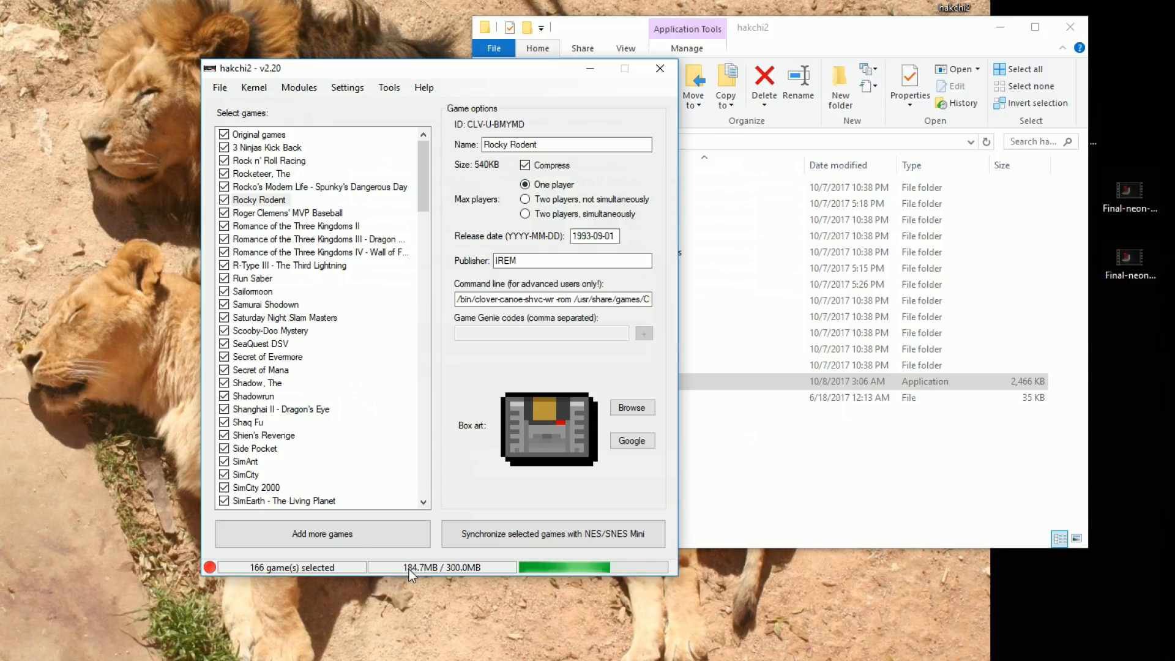
mouse_move(434, 588)
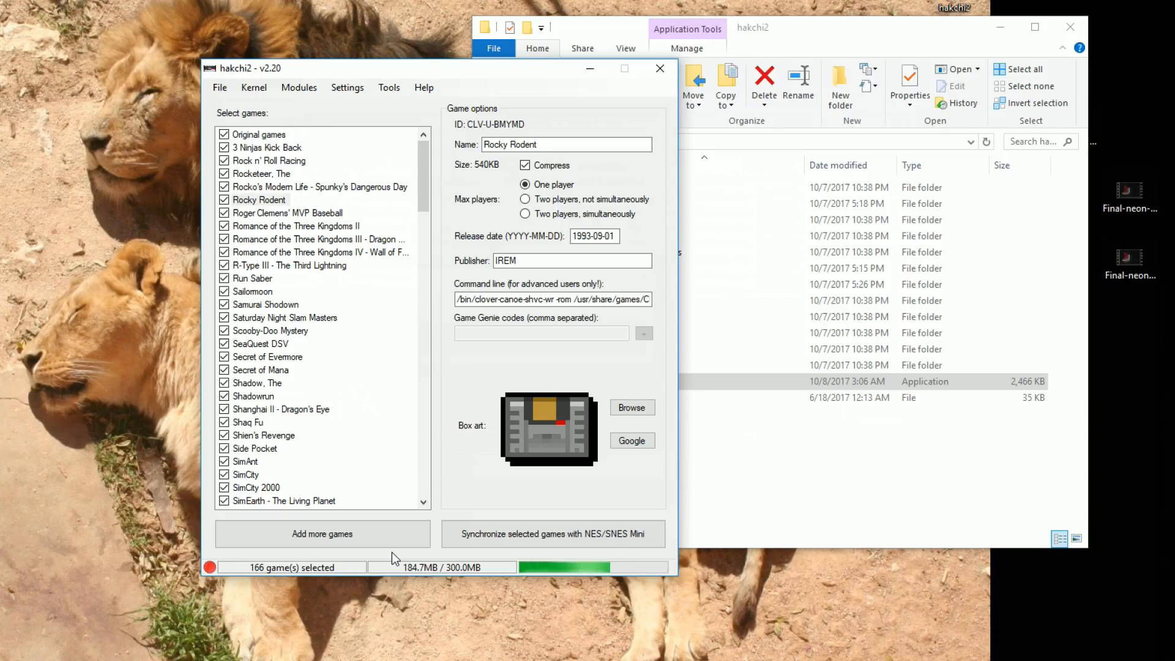
mouse_move(394, 507)
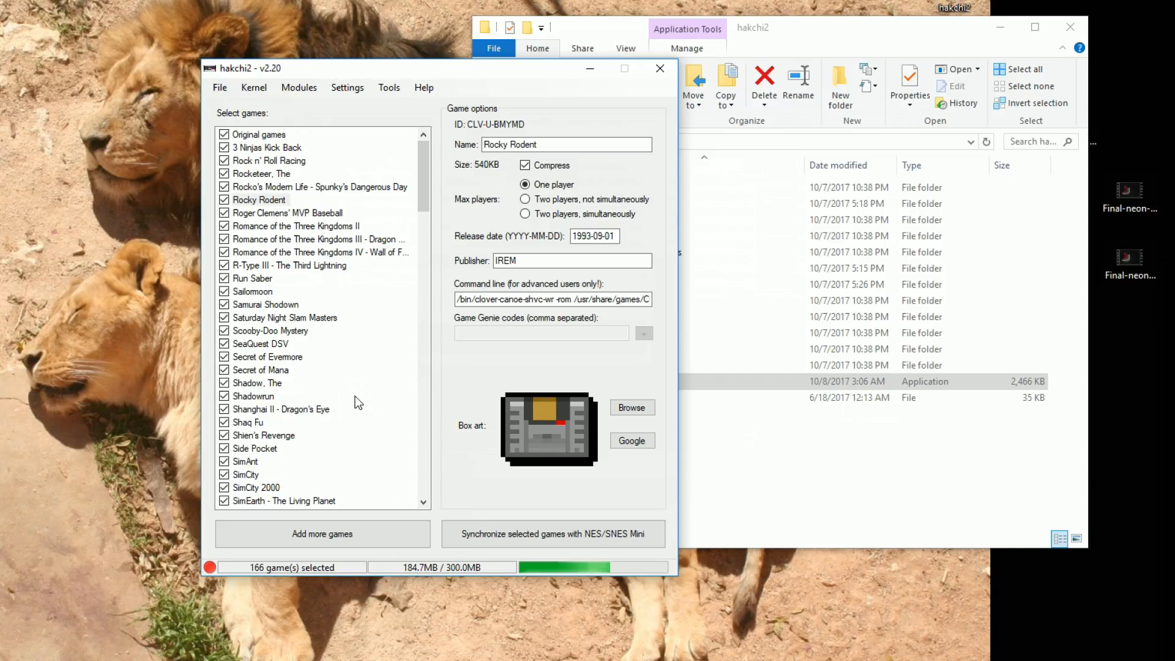
mouse_move(381, 373)
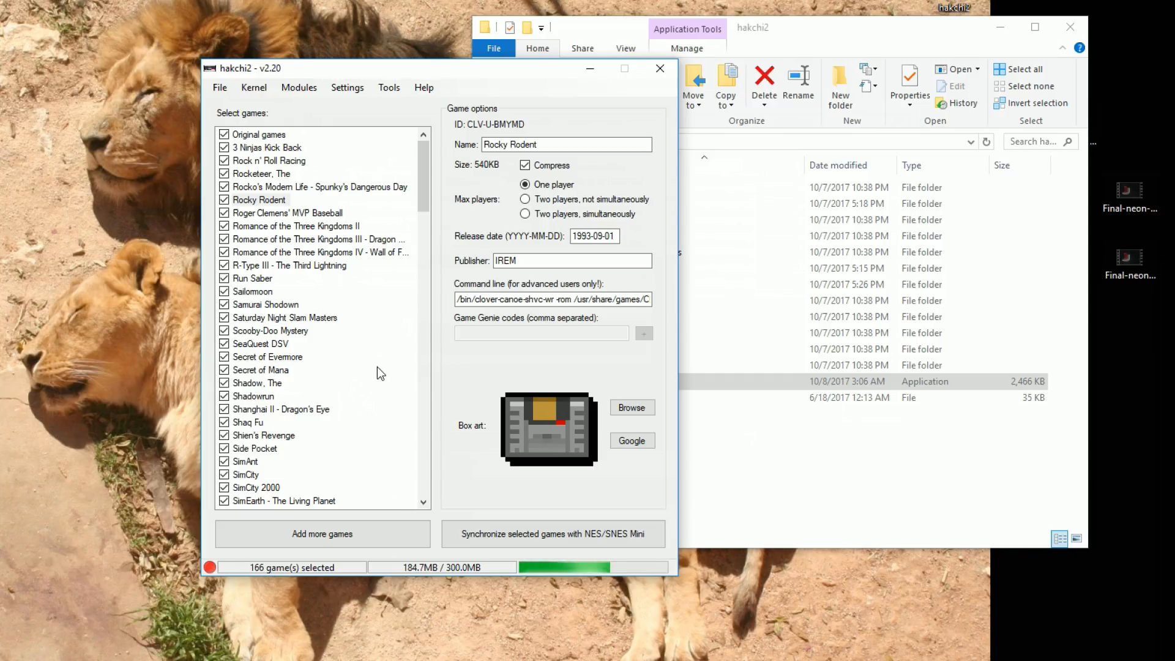
mouse_move(304, 180)
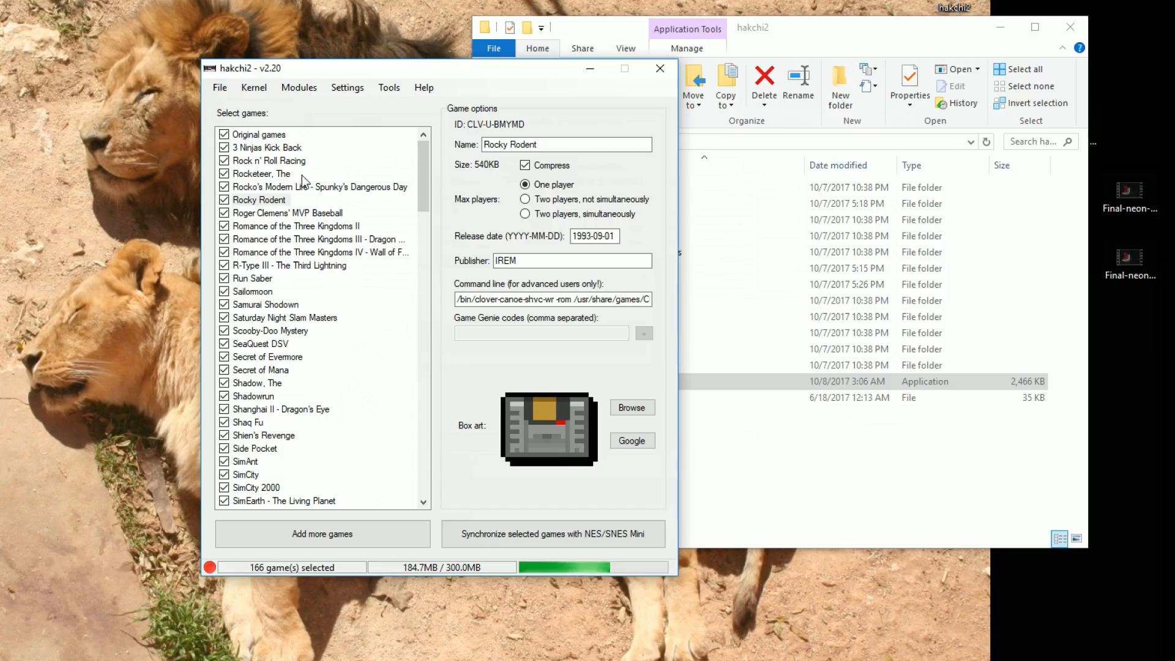
click(269, 161)
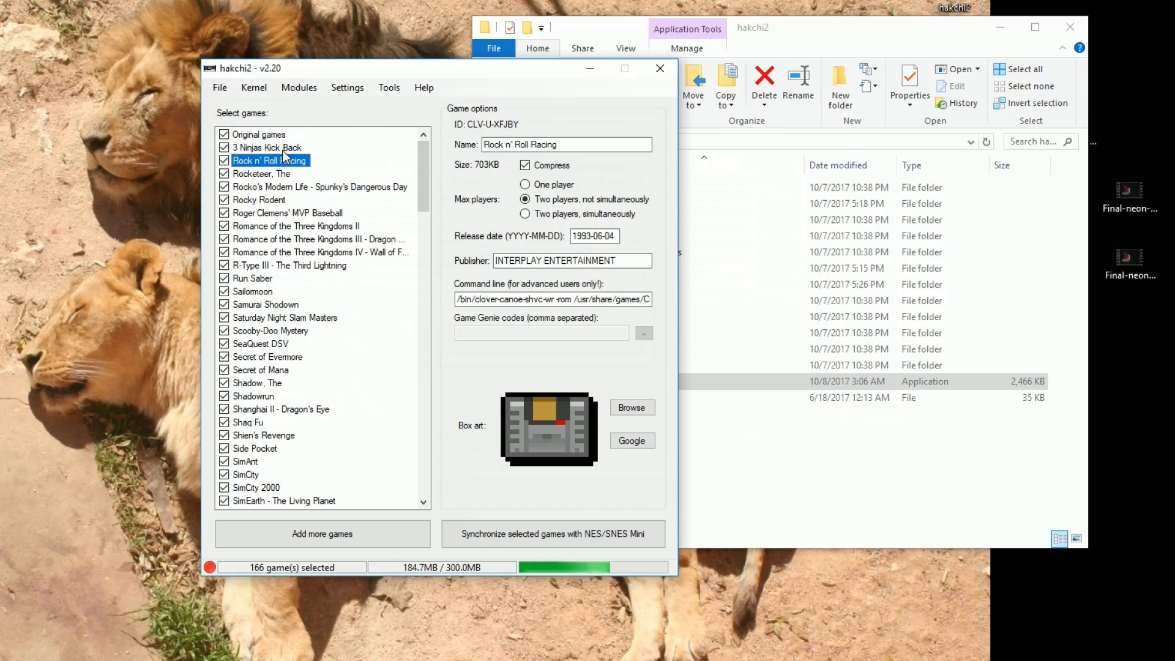
click(266, 147)
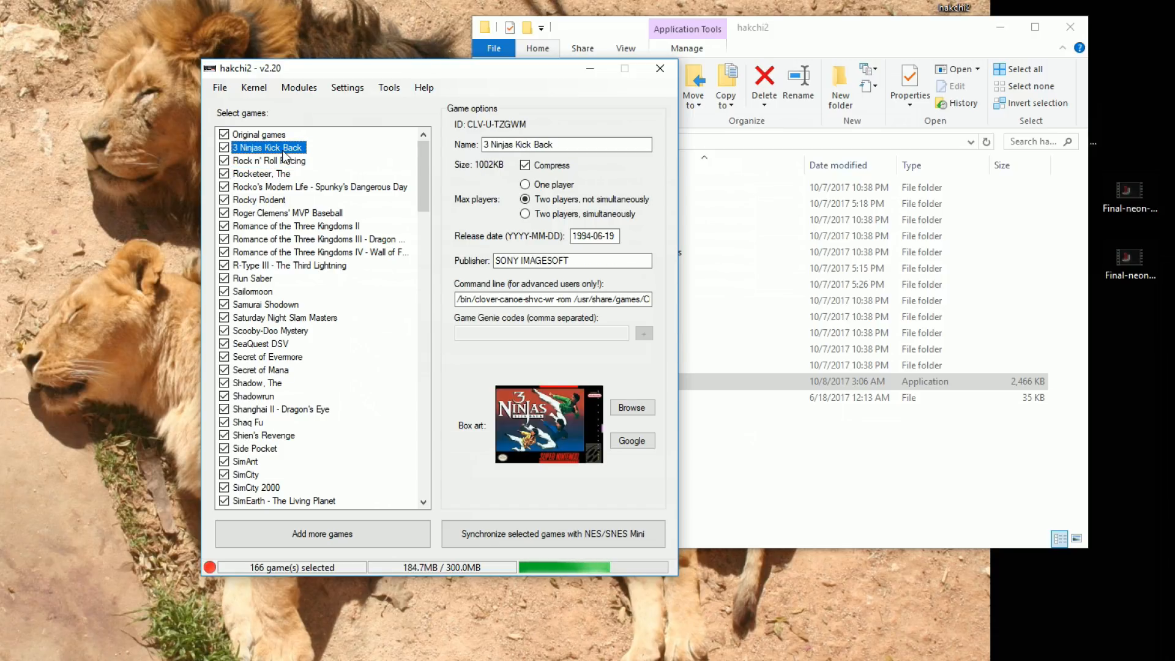
click(268, 160)
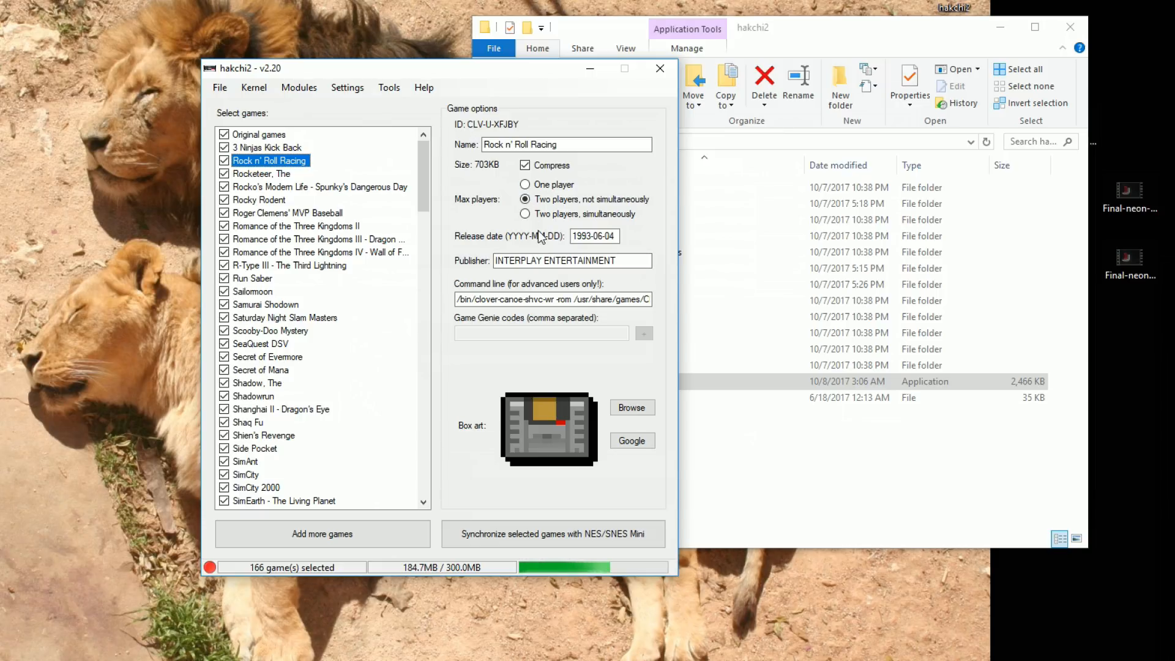
click(318, 187)
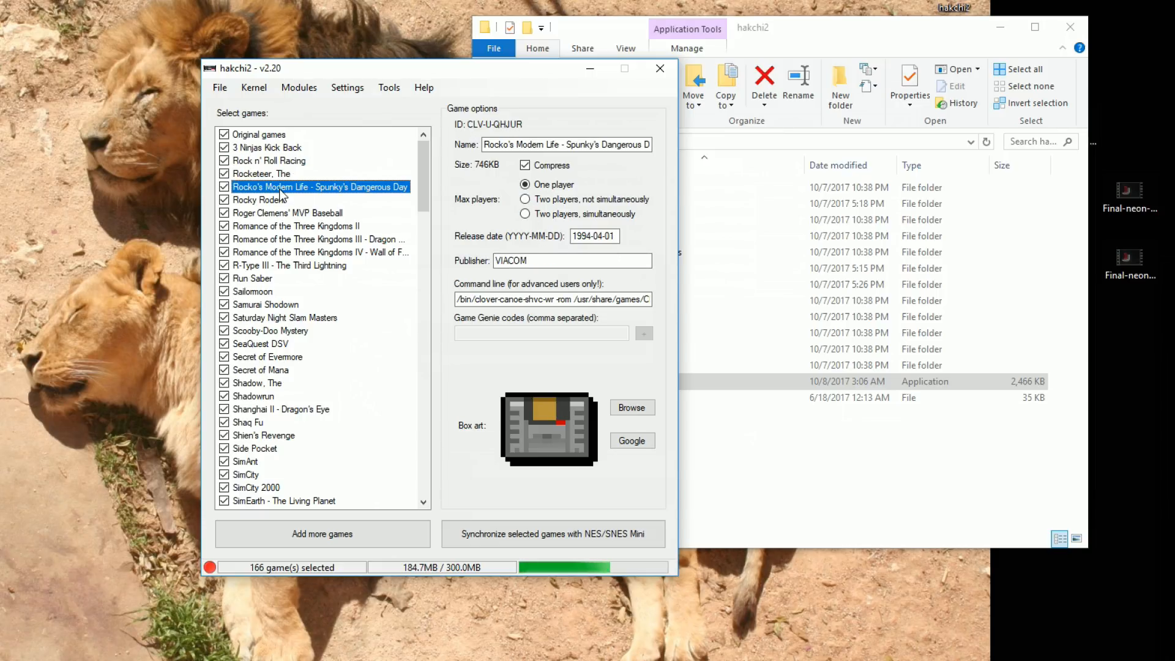
click(290, 265)
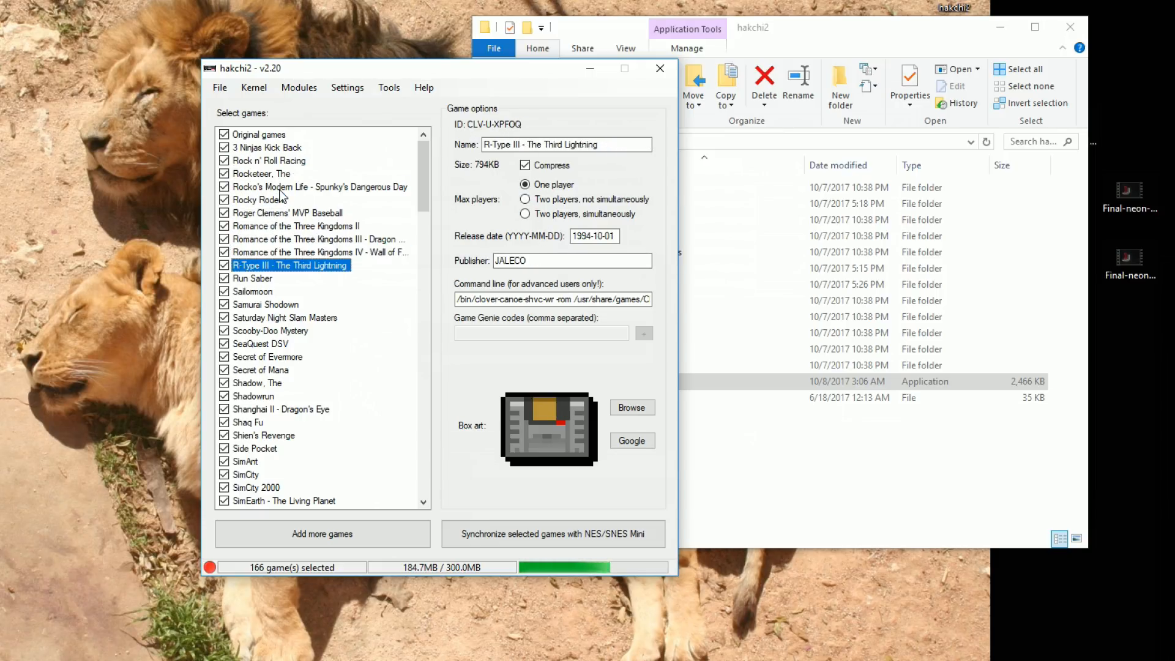
click(269, 331)
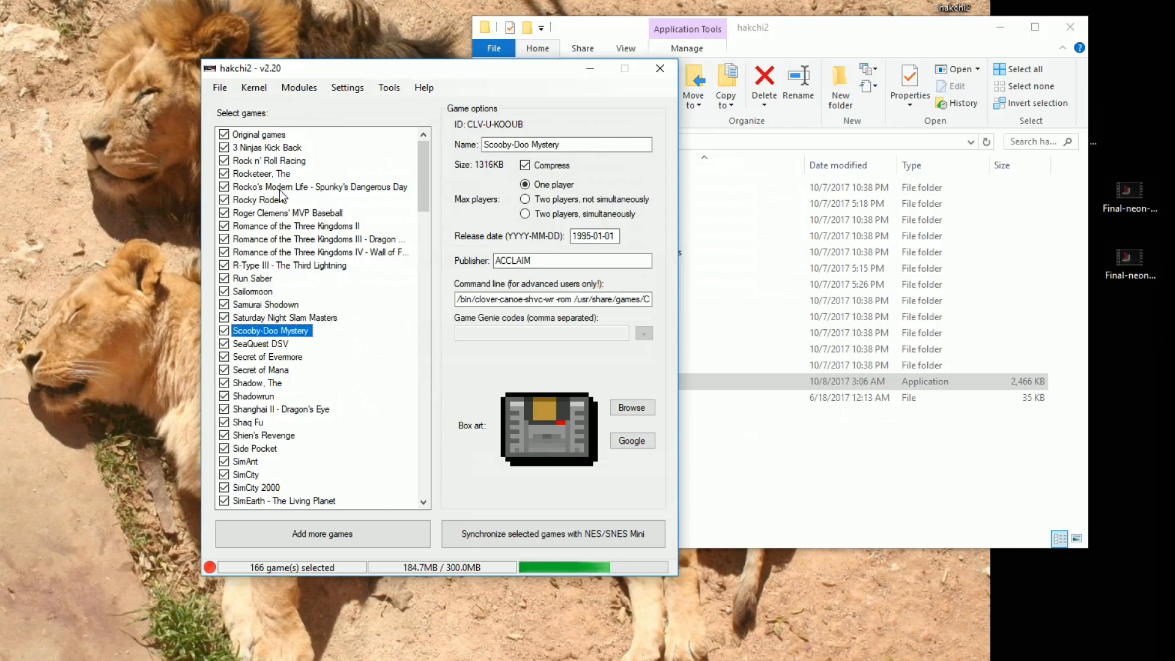
click(281, 409)
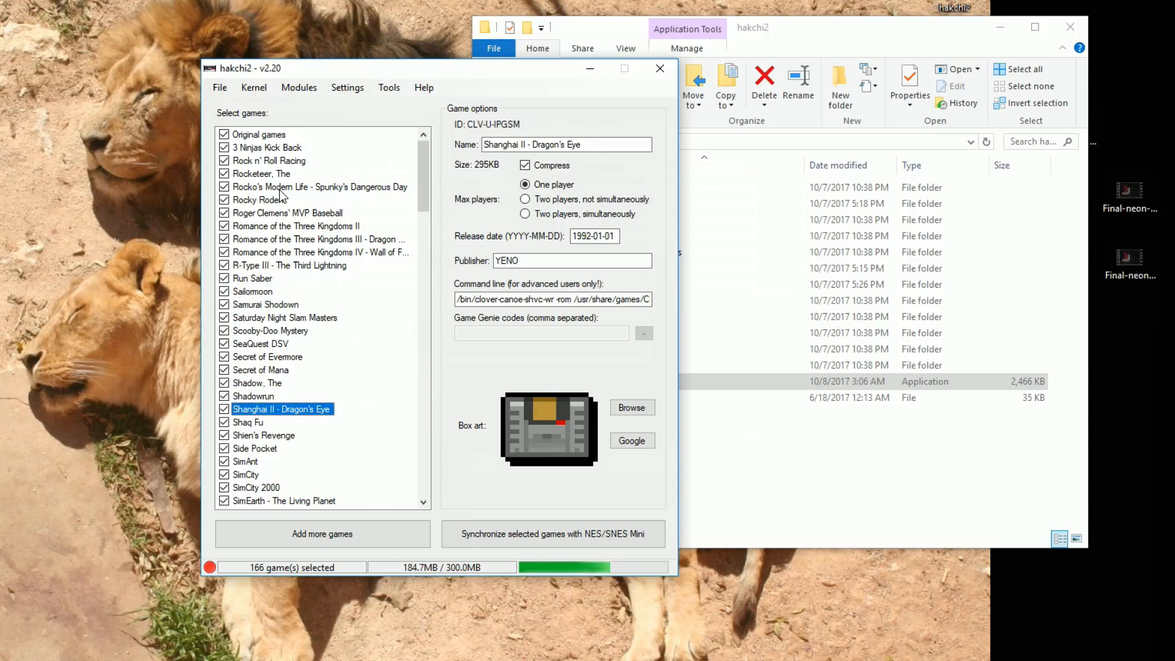
mouse_move(551, 448)
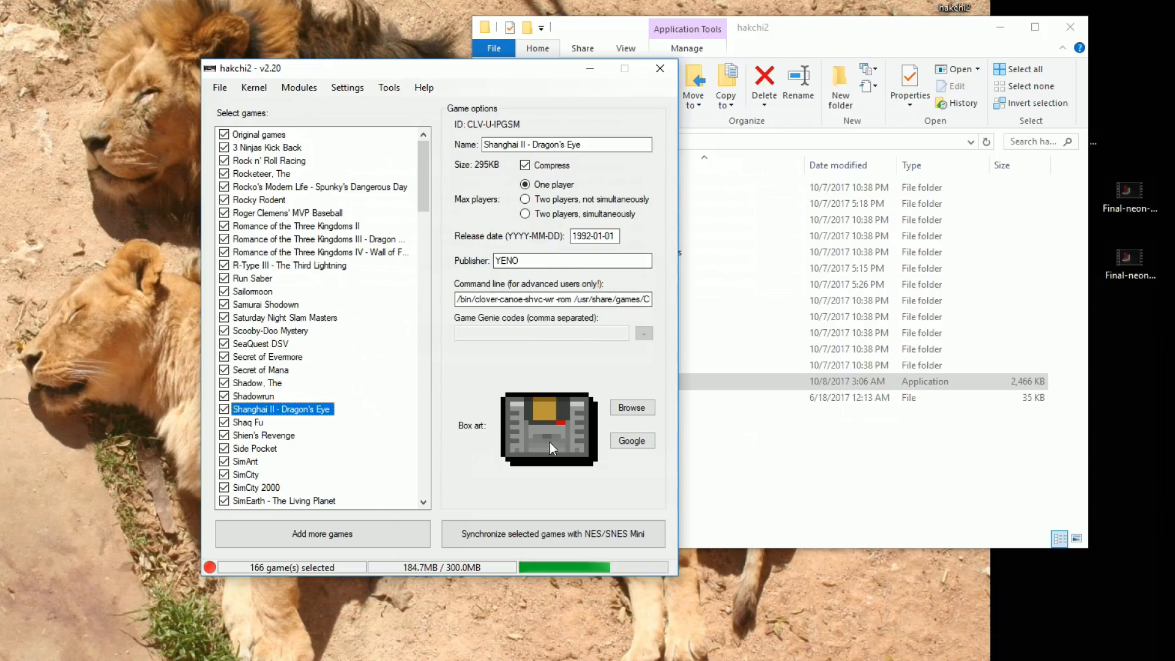
click(262, 174)
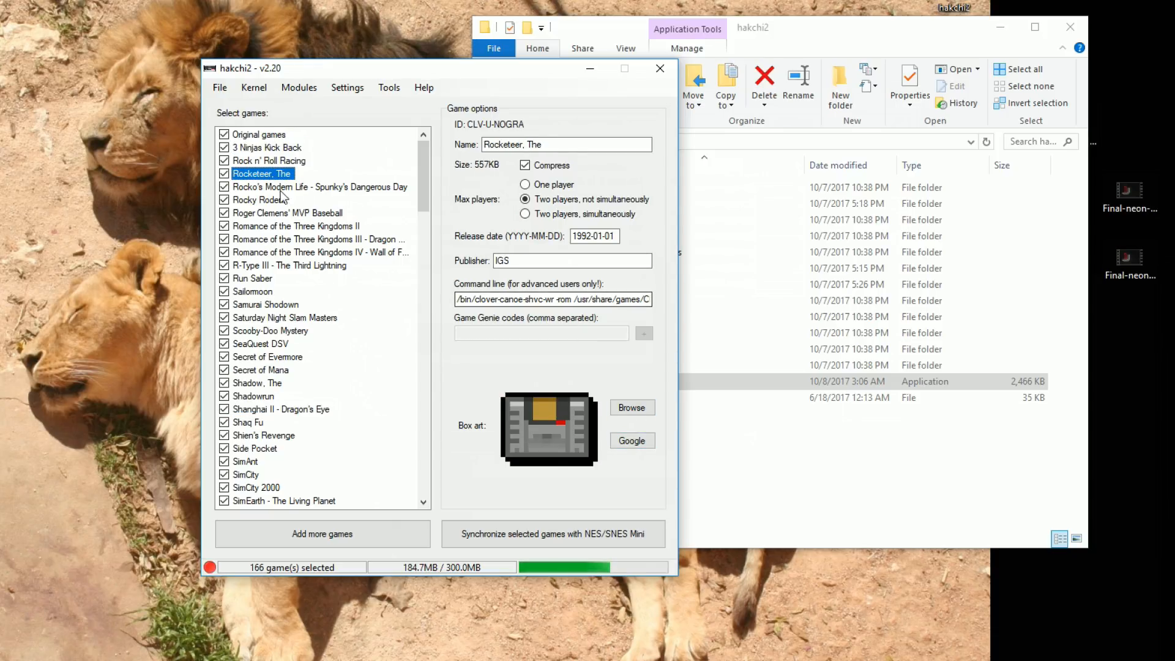
Search Google for Rocketeer box art and apply the 2100x1534 SNES cover.
click(632, 441)
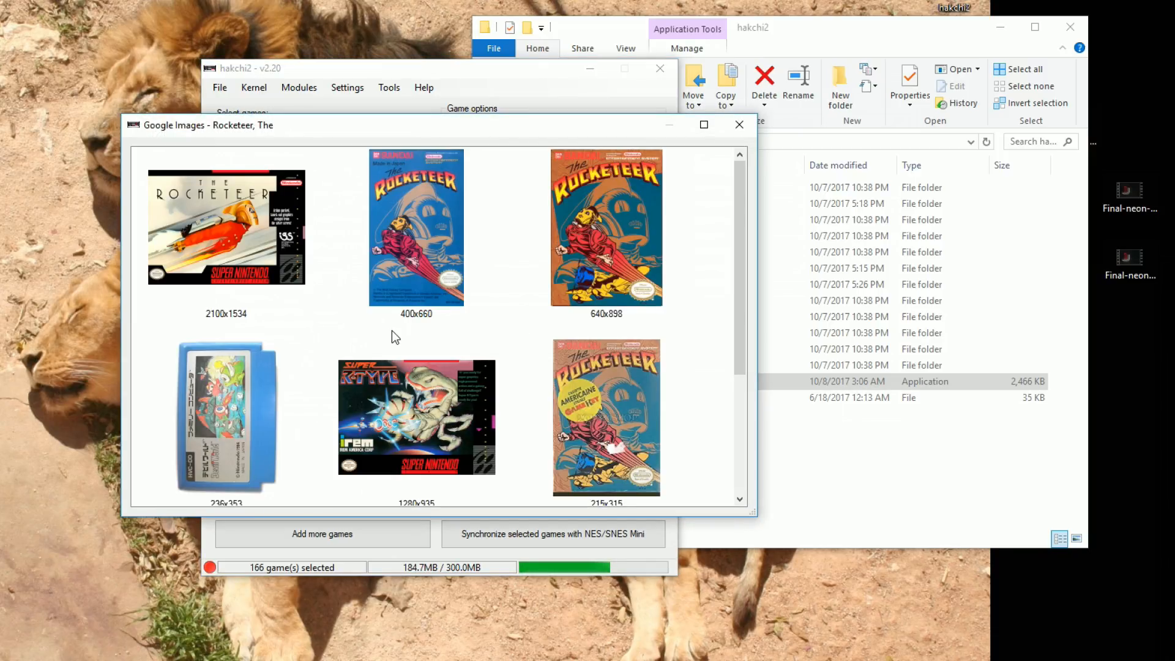
mouse_move(318, 292)
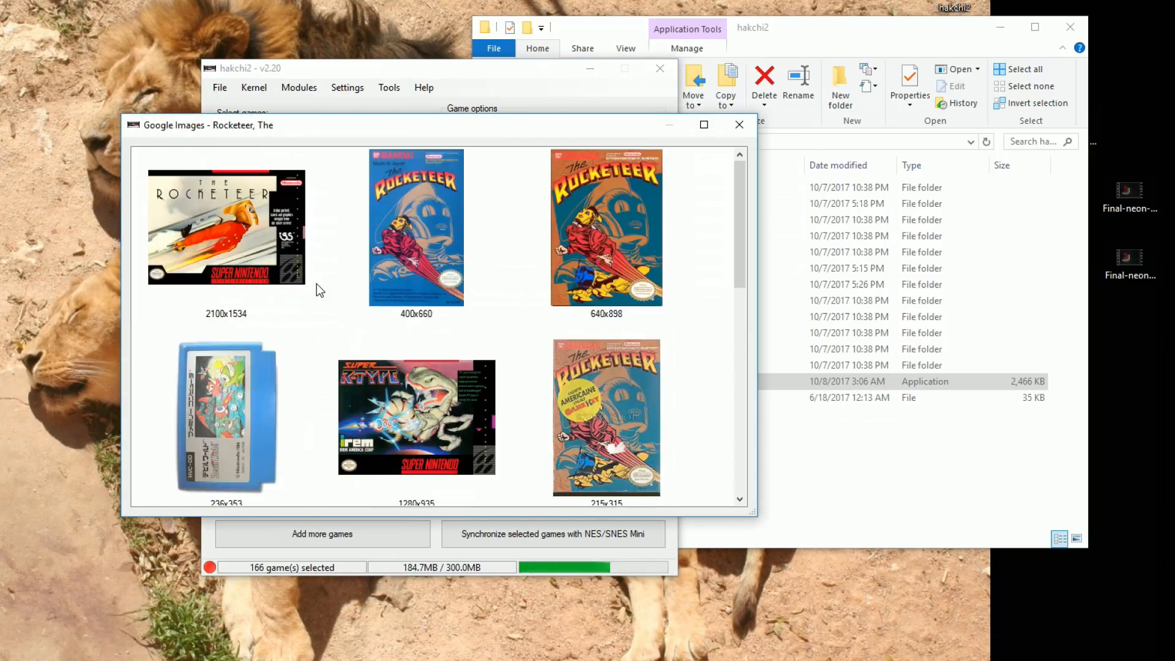
click(226, 229)
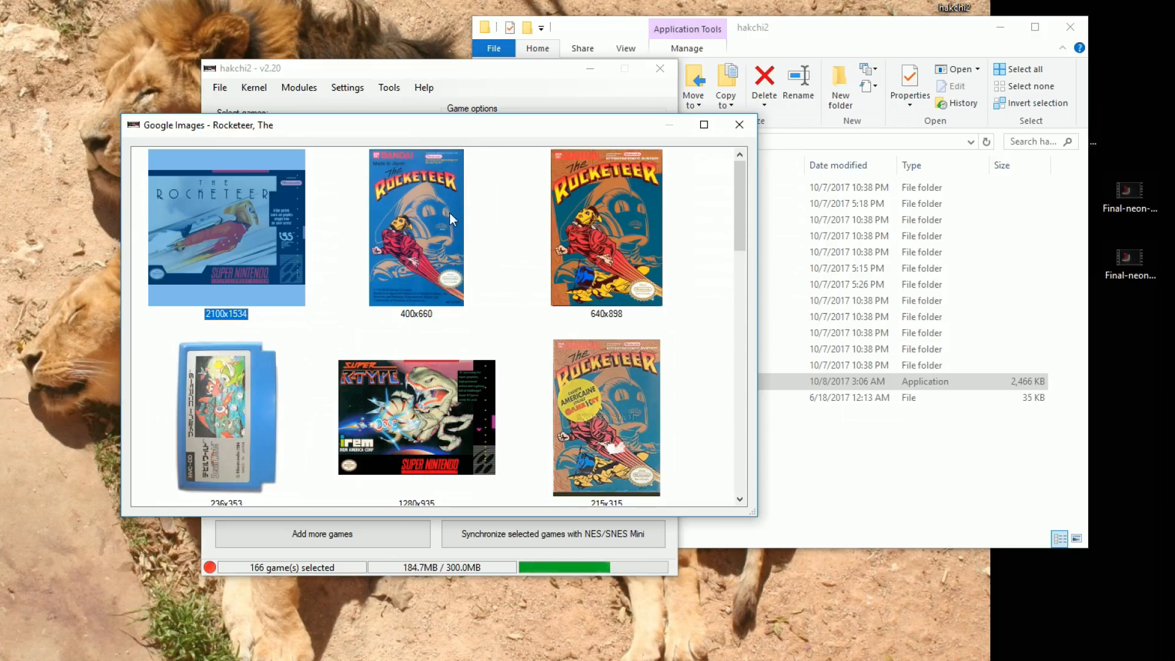
click(225, 227)
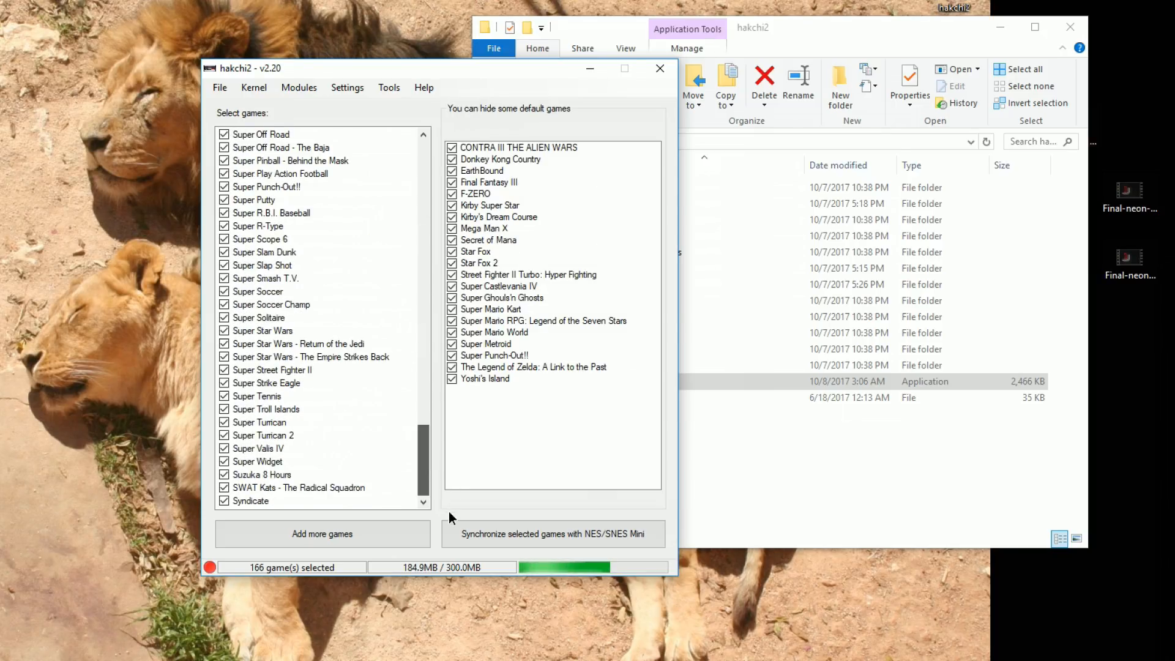
Download box art for all 166 selected games from the list's context menu.
right_click(275, 448)
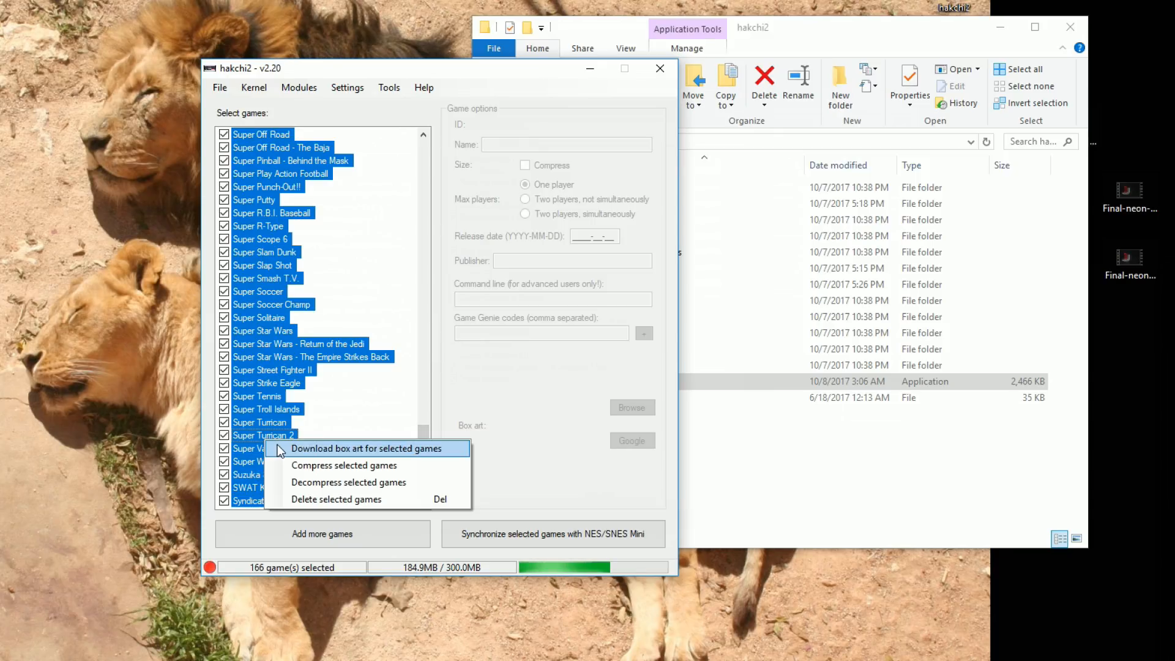
click(365, 448)
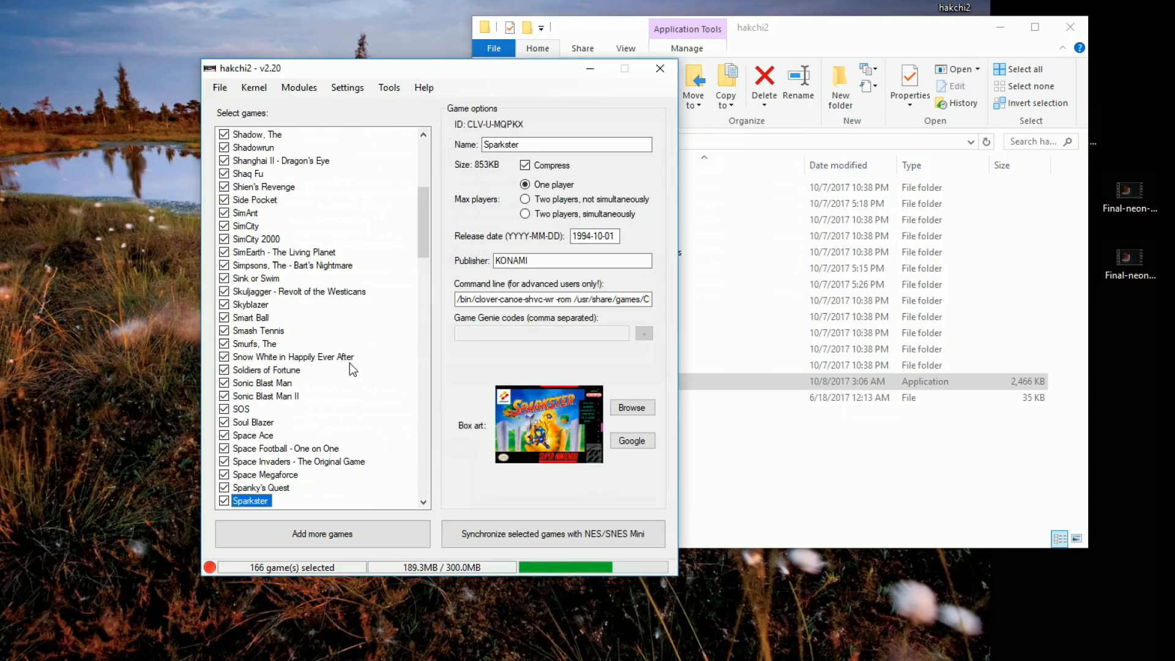
Set Settings > Pages/folders structure to 'Pages, split games equally'.
click(348, 87)
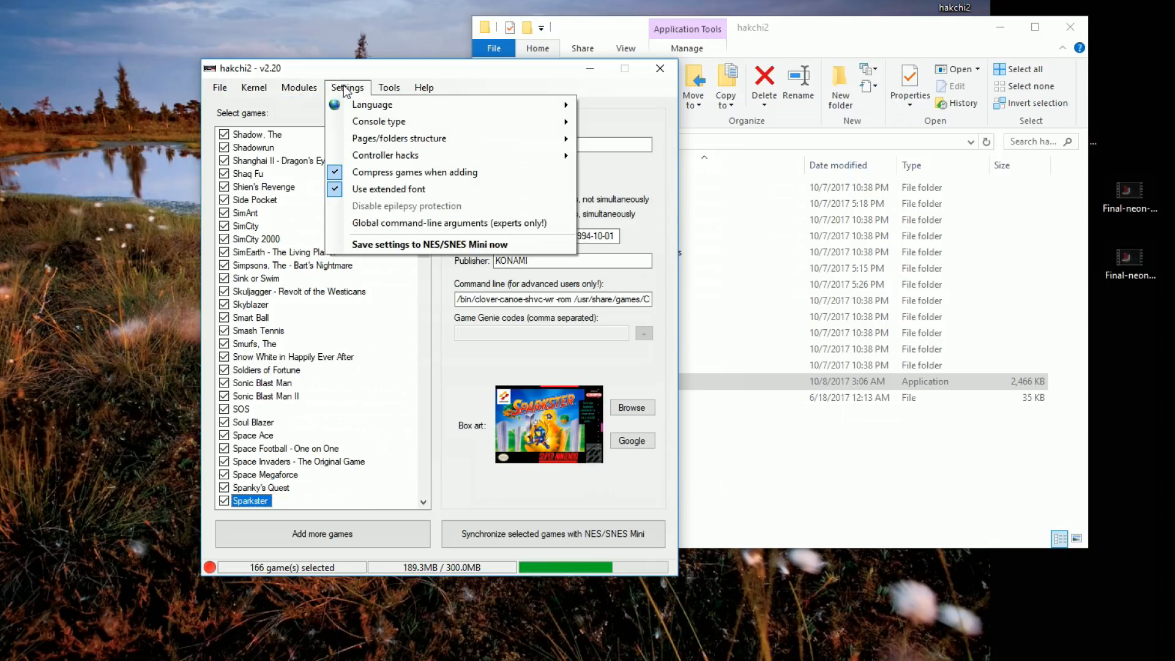
mouse_move(402, 147)
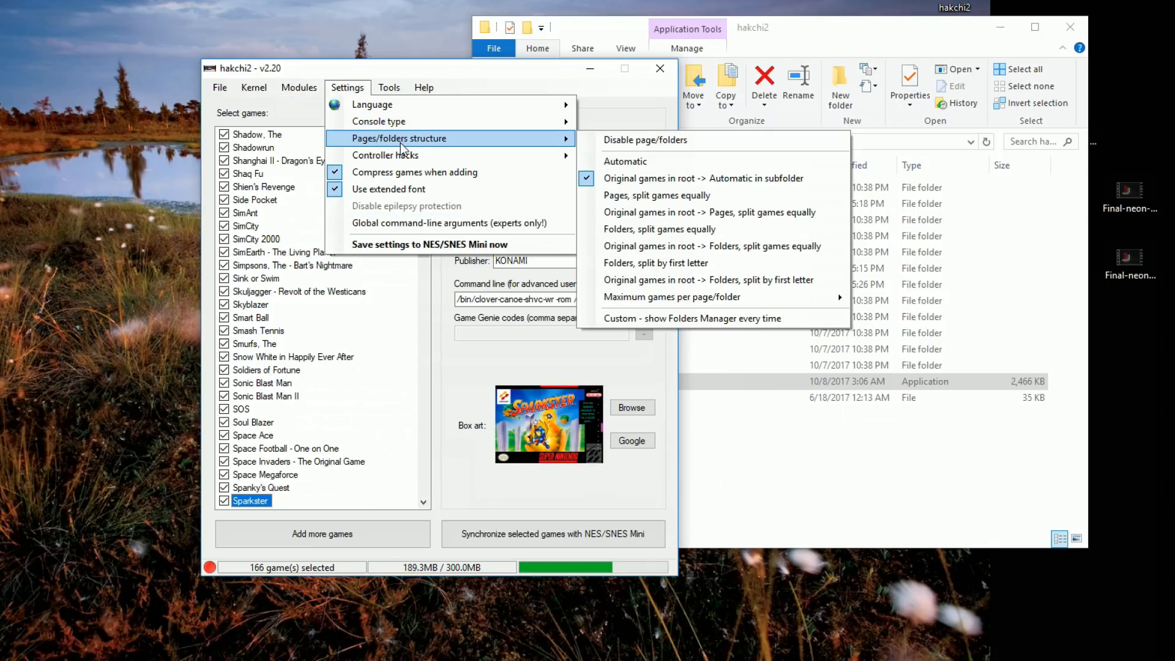
mouse_move(649, 199)
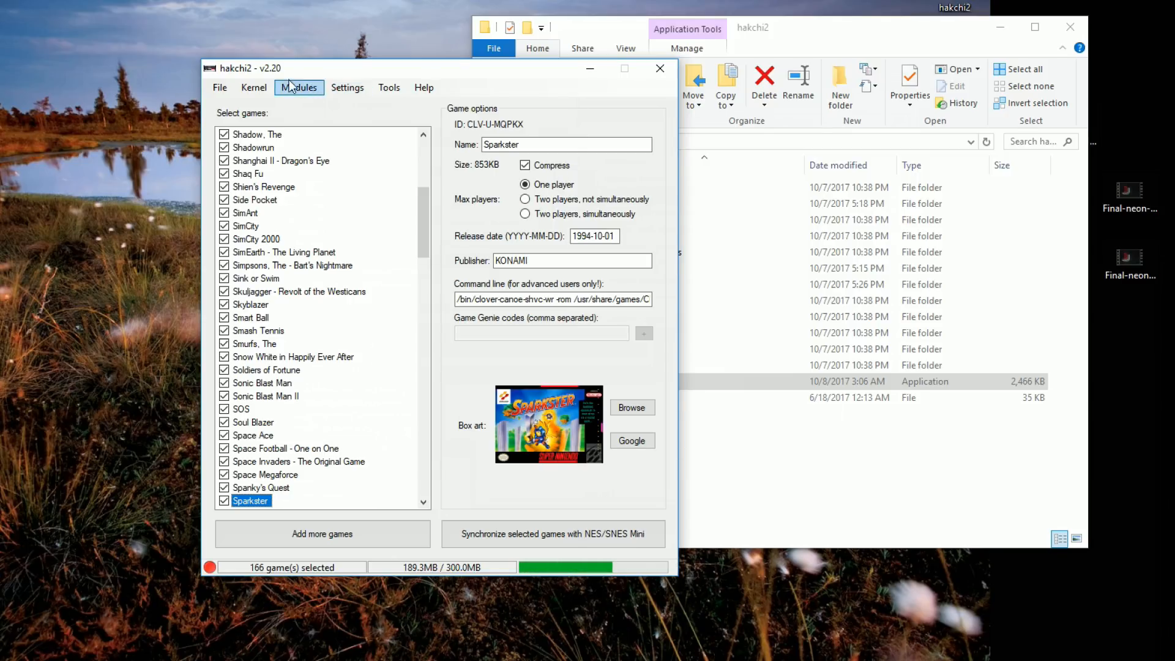
click(347, 87)
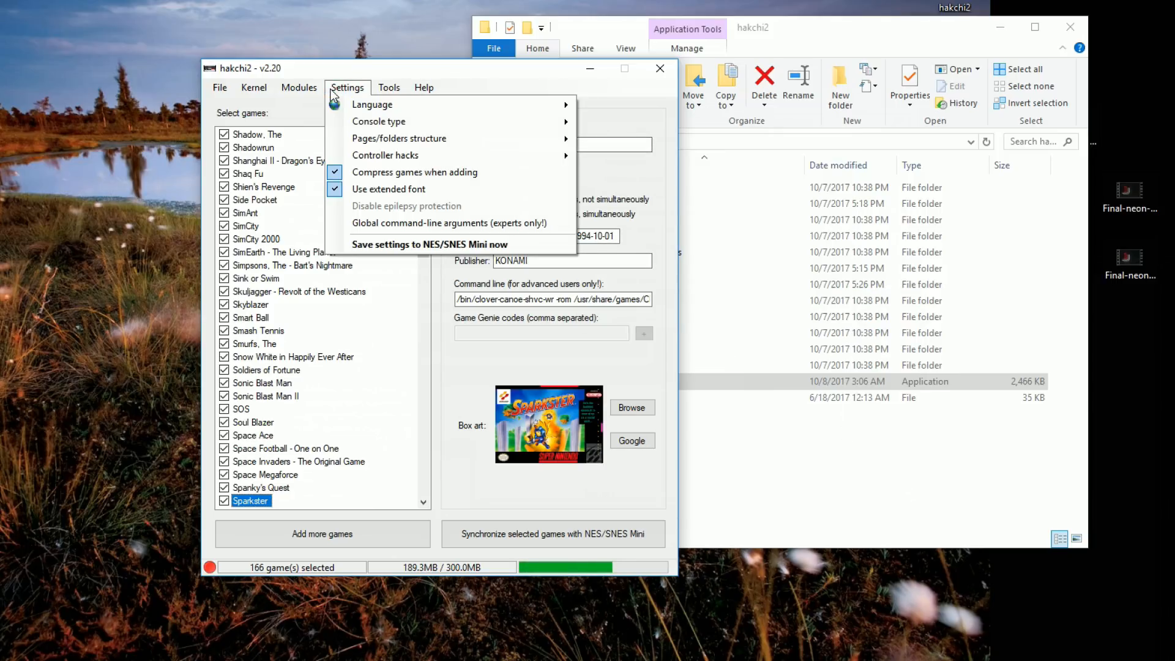
mouse_move(399, 138)
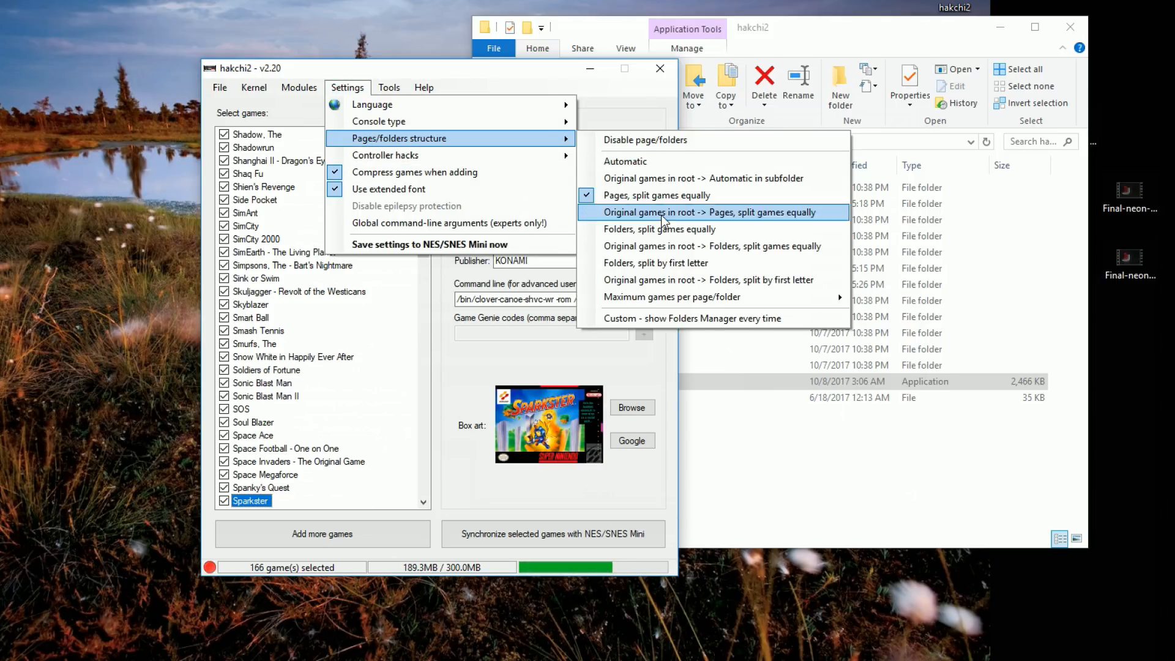
click(714, 212)
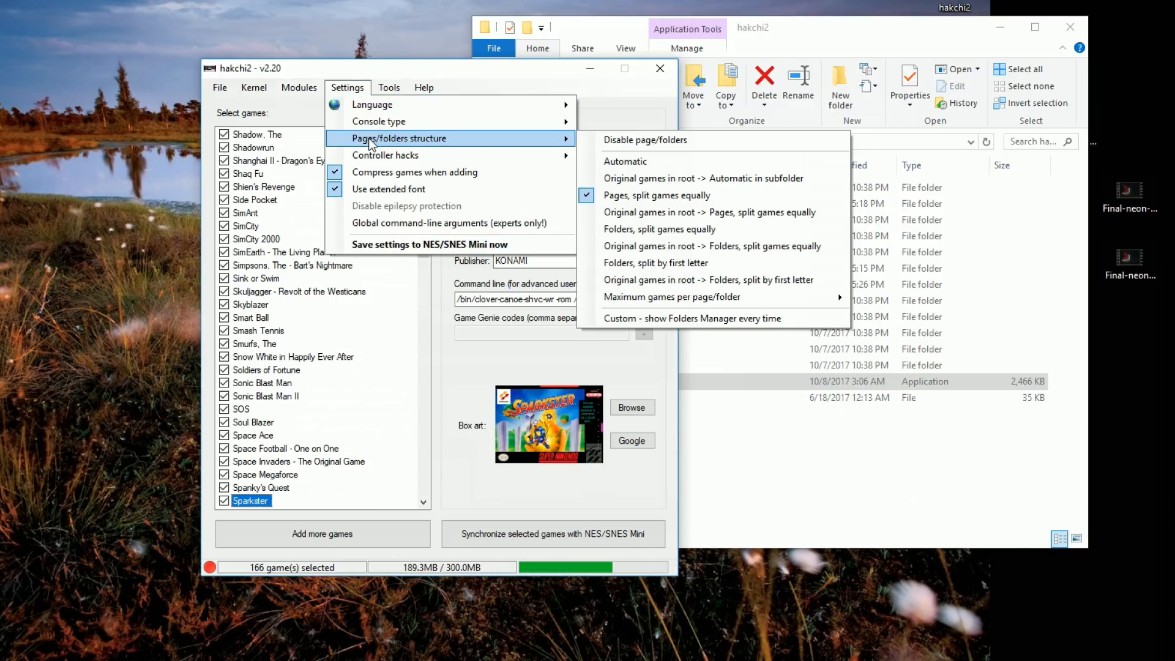
mouse_move(450, 150)
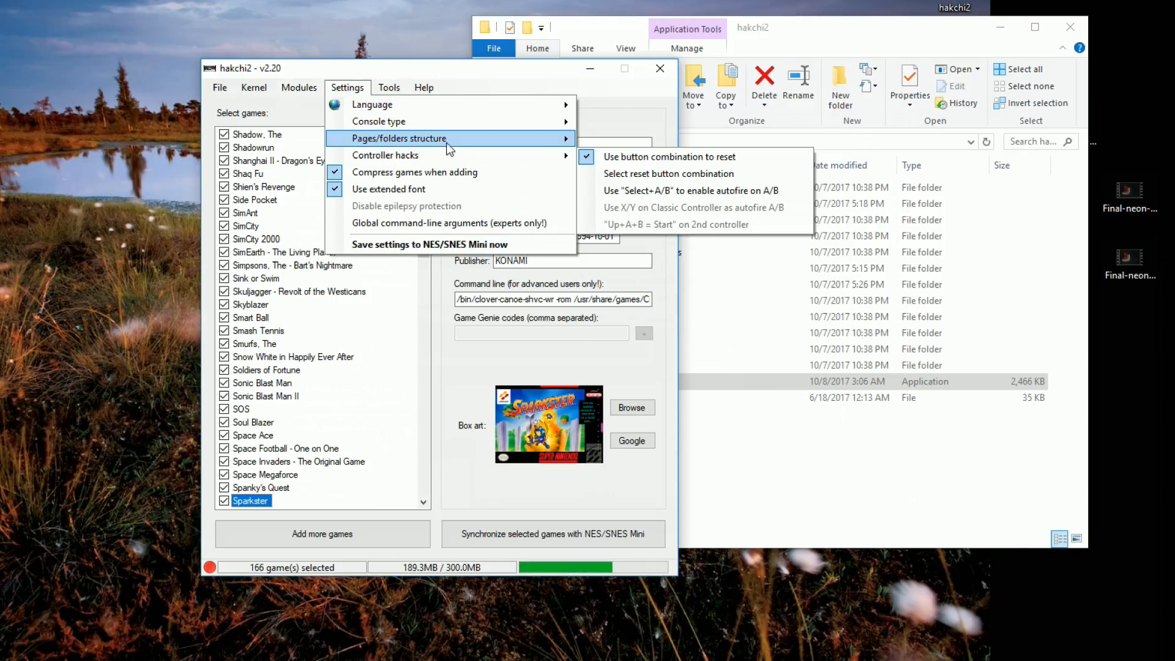
mouse_move(436, 139)
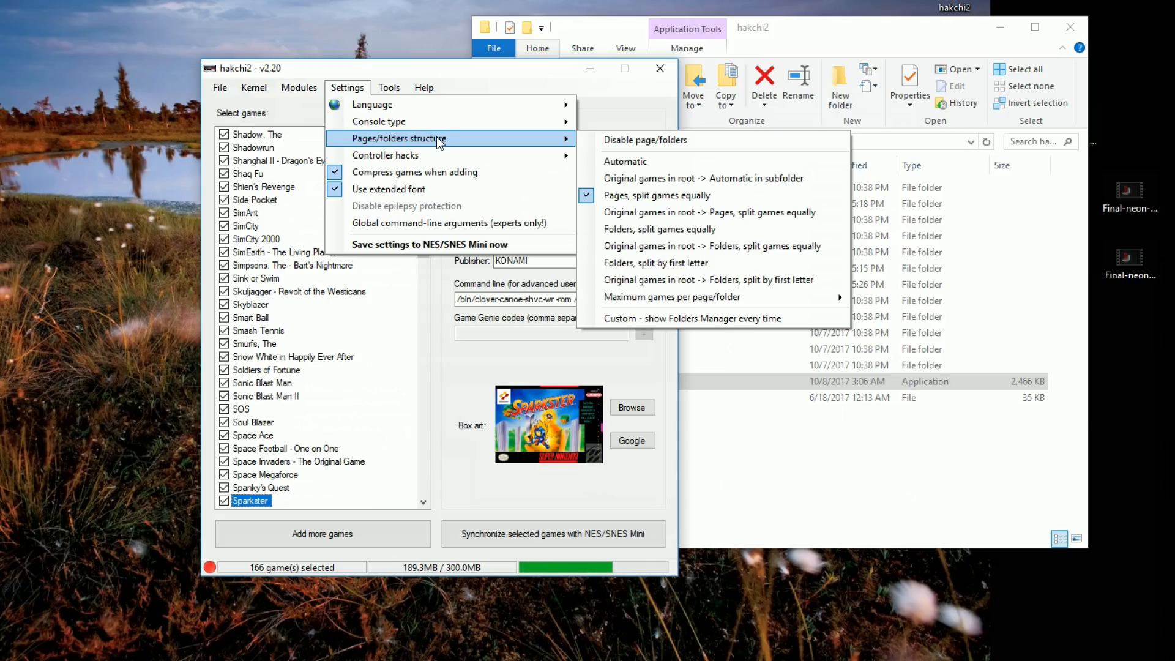
mouse_move(662, 212)
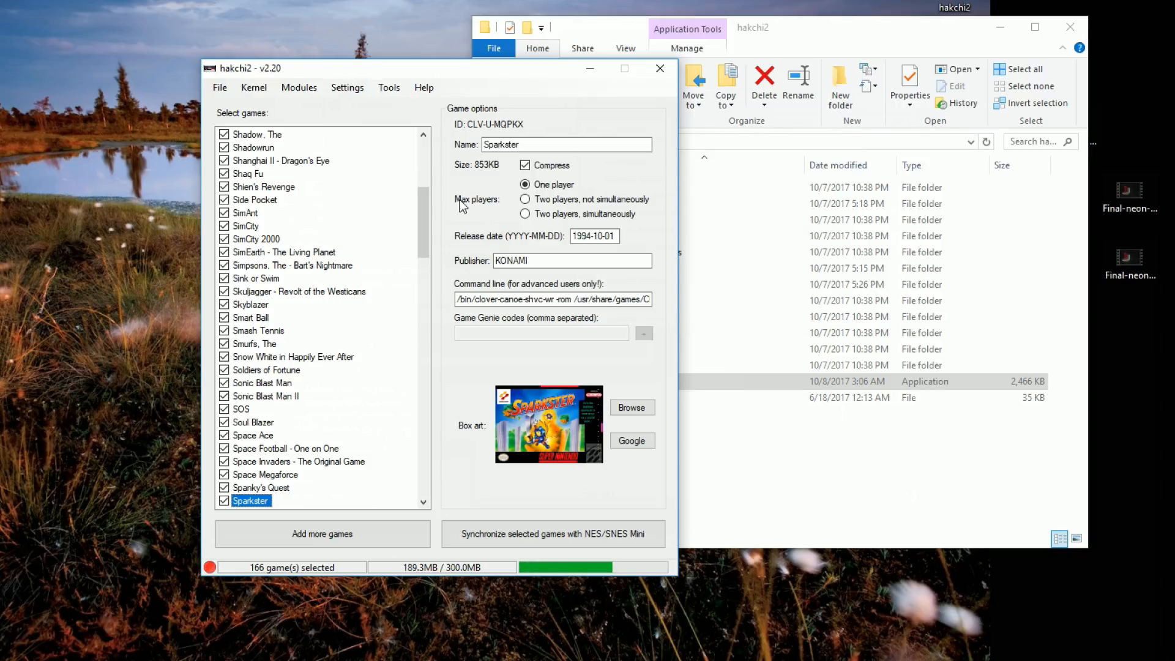
mouse_move(543, 407)
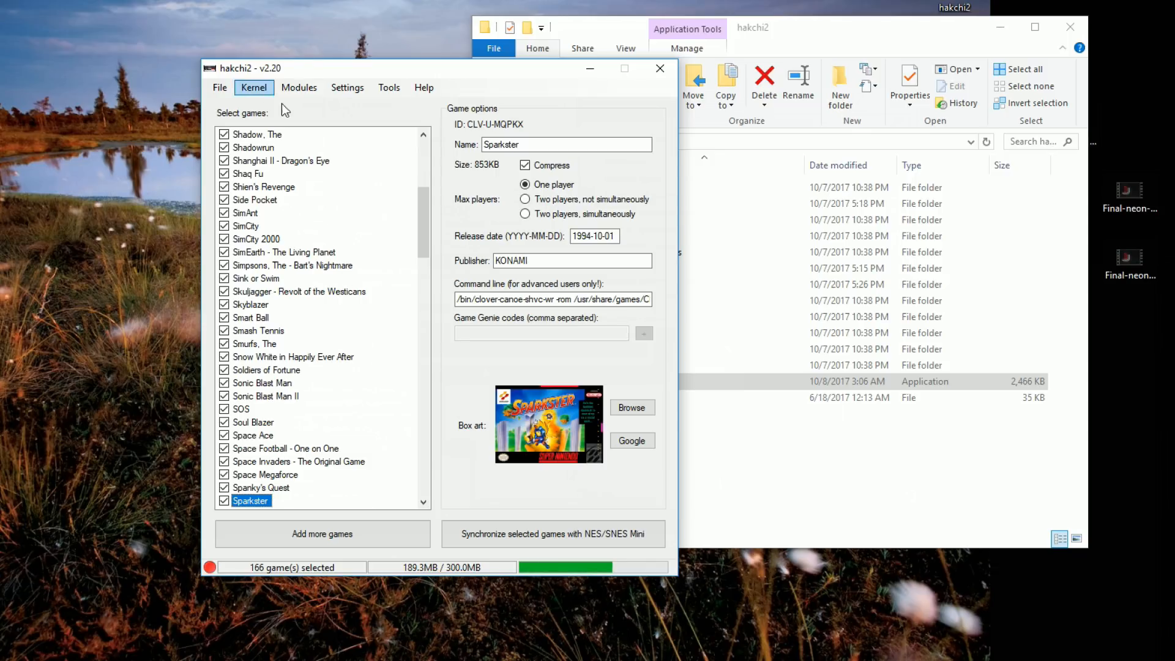
click(553, 534)
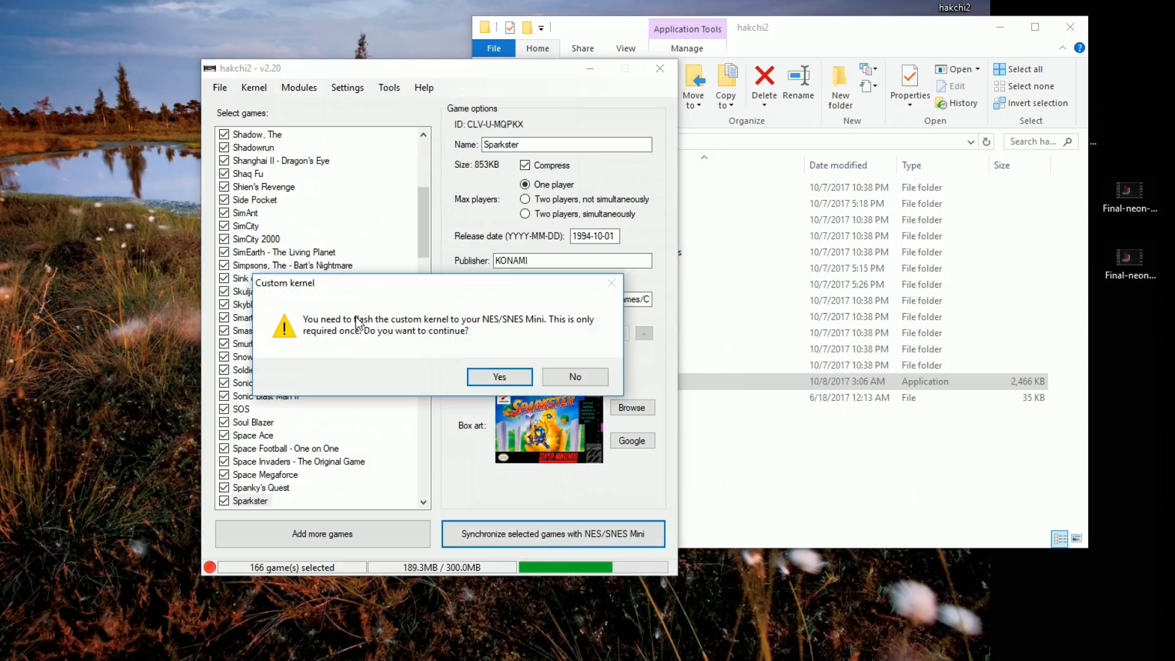
mouse_move(454, 412)
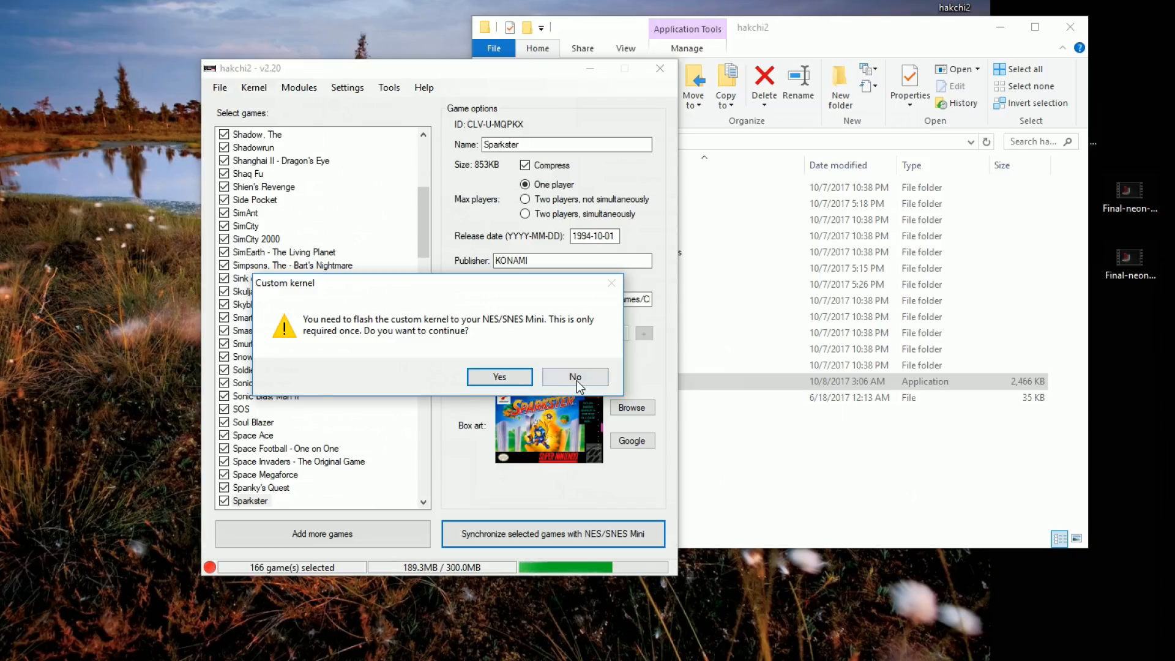
click(575, 377)
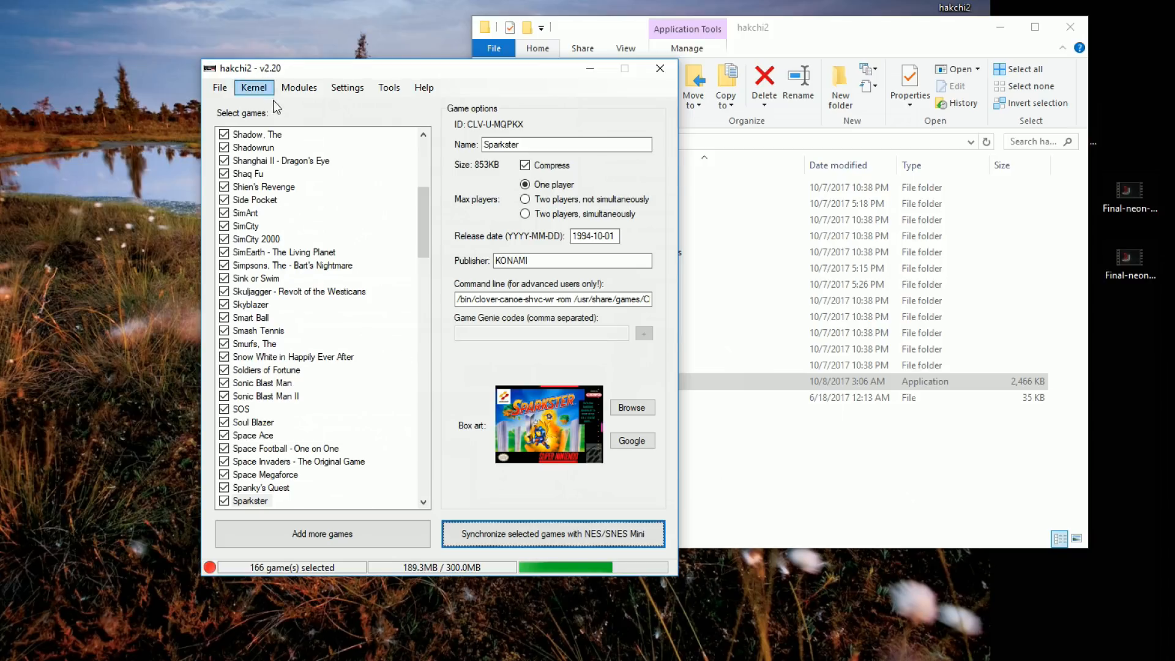
mouse_move(385, 288)
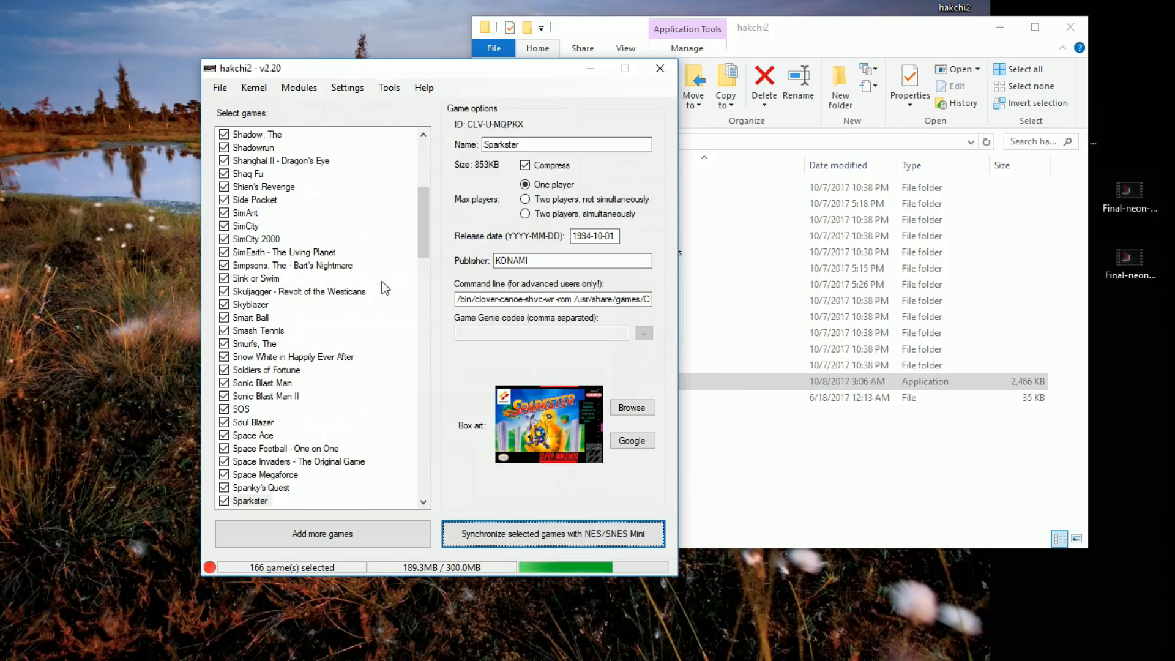
click(254, 87)
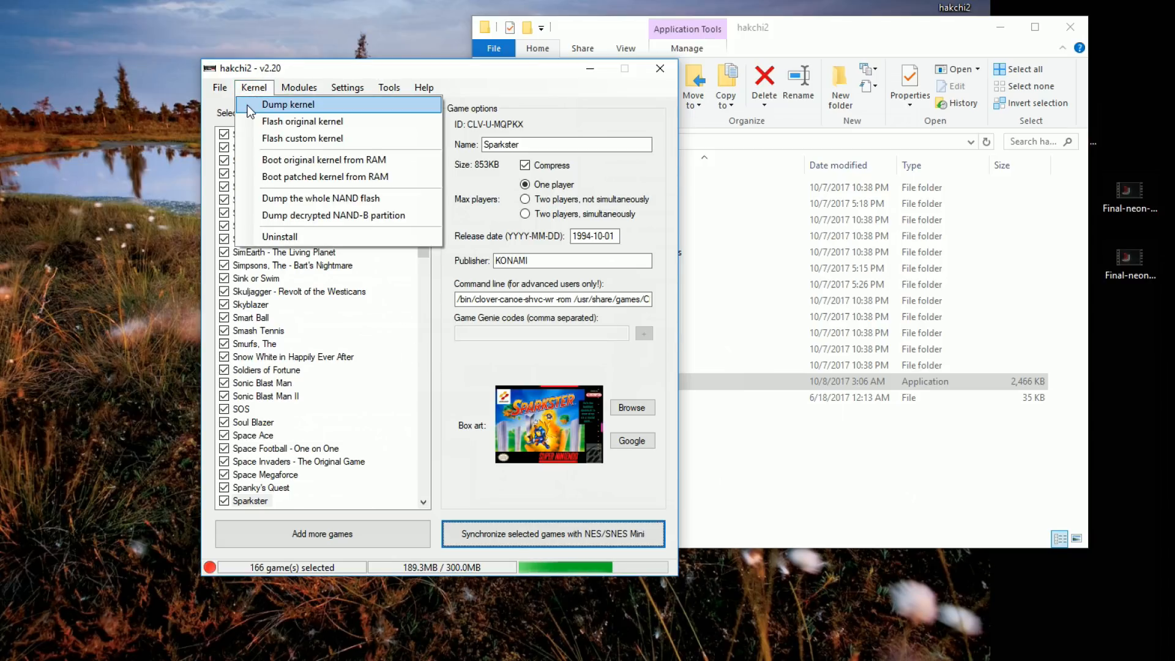
mouse_move(276, 126)
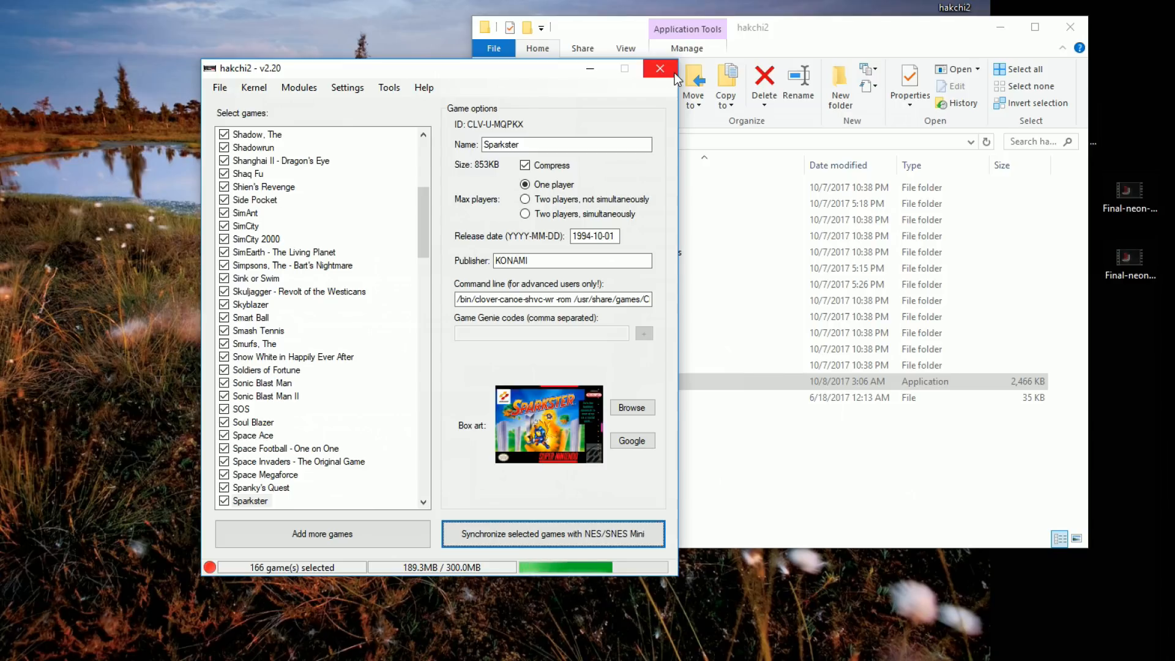
Close hakchi2 and return to the v2.20 GitHub release page in Edge.
click(660, 68)
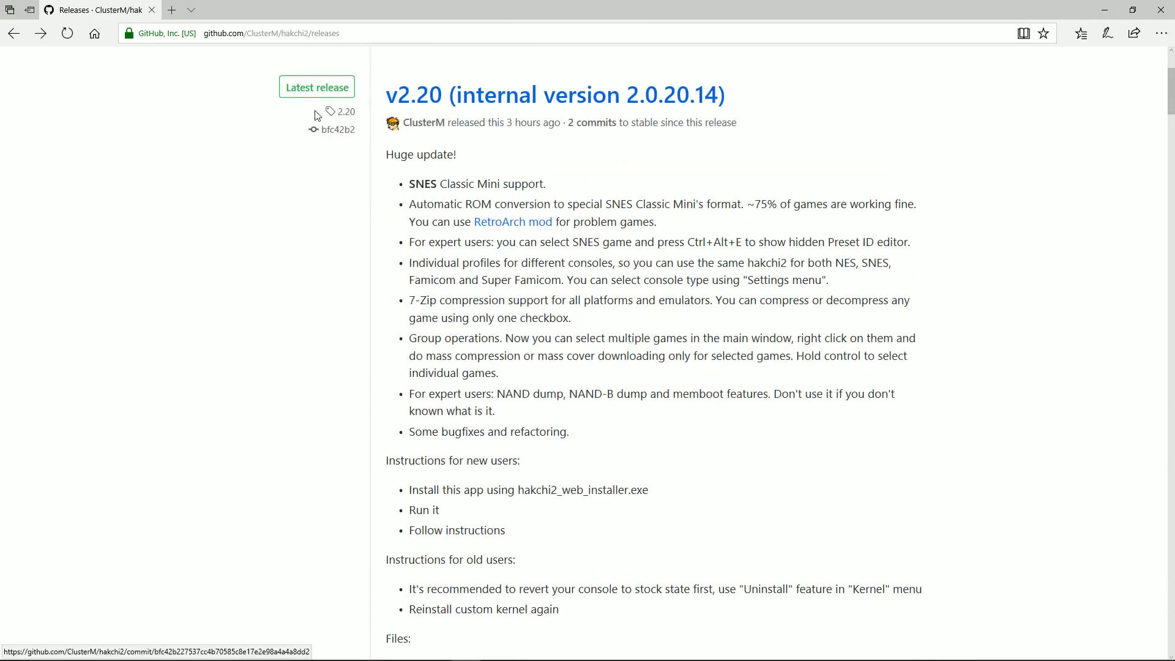
mouse_move(612, 557)
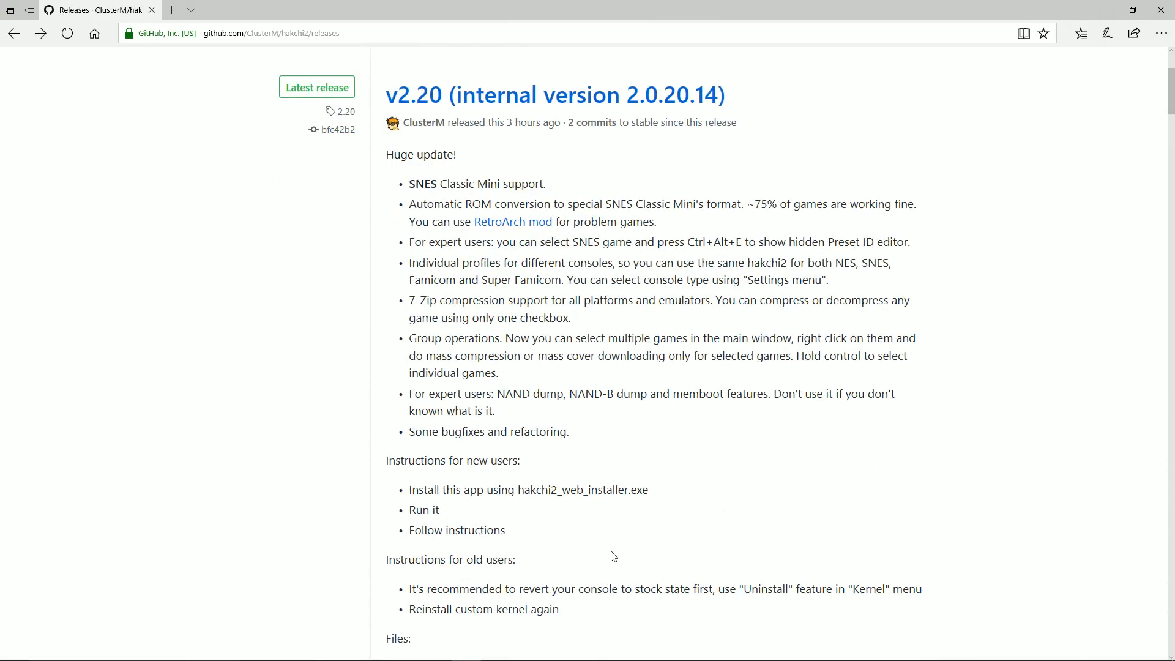
scroll(down, 3)
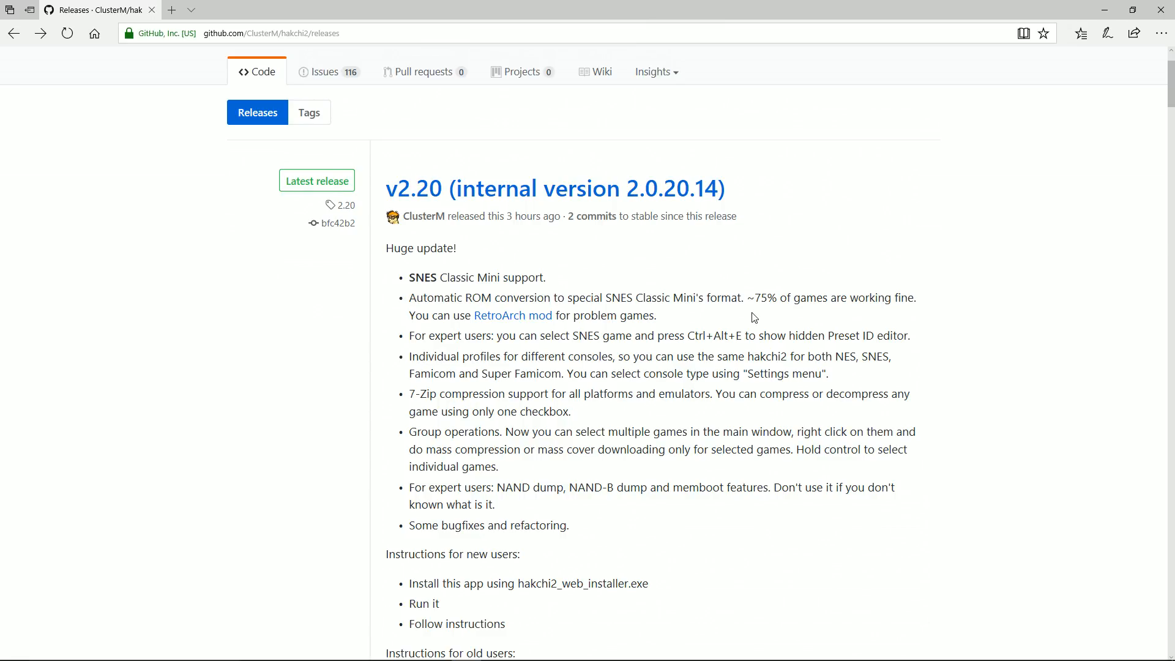
mouse_move(949, 195)
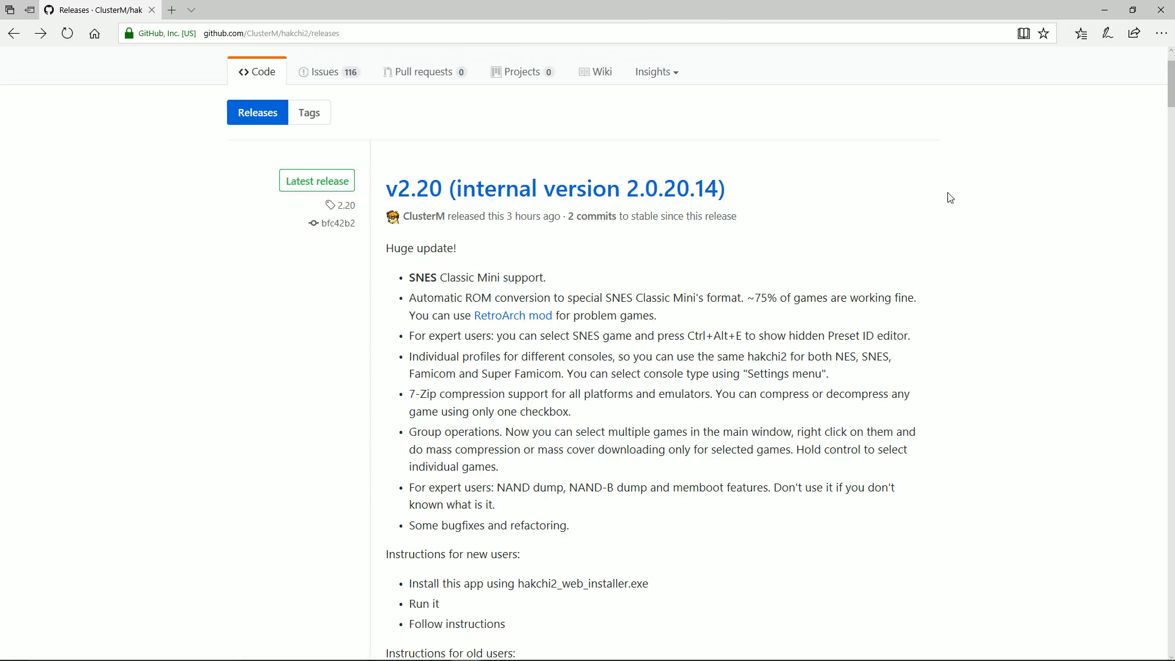